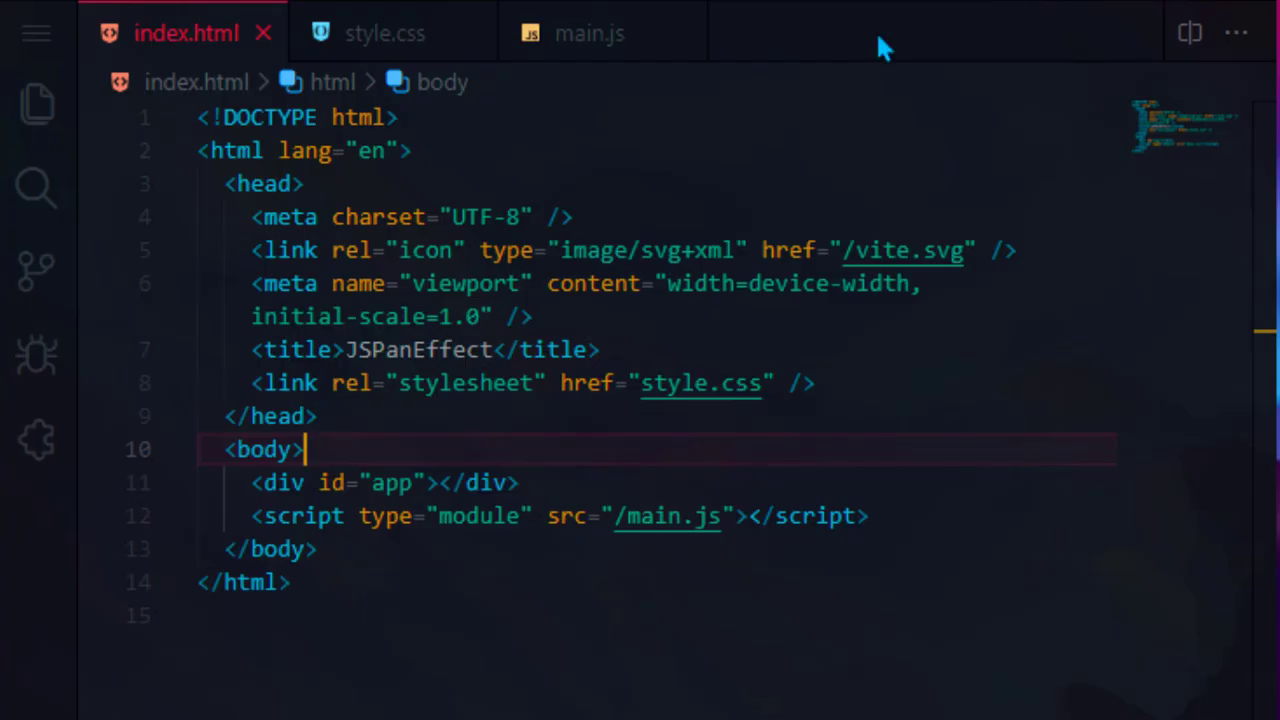
{"action": "mouse_move", "coordinate": [385, 33]}
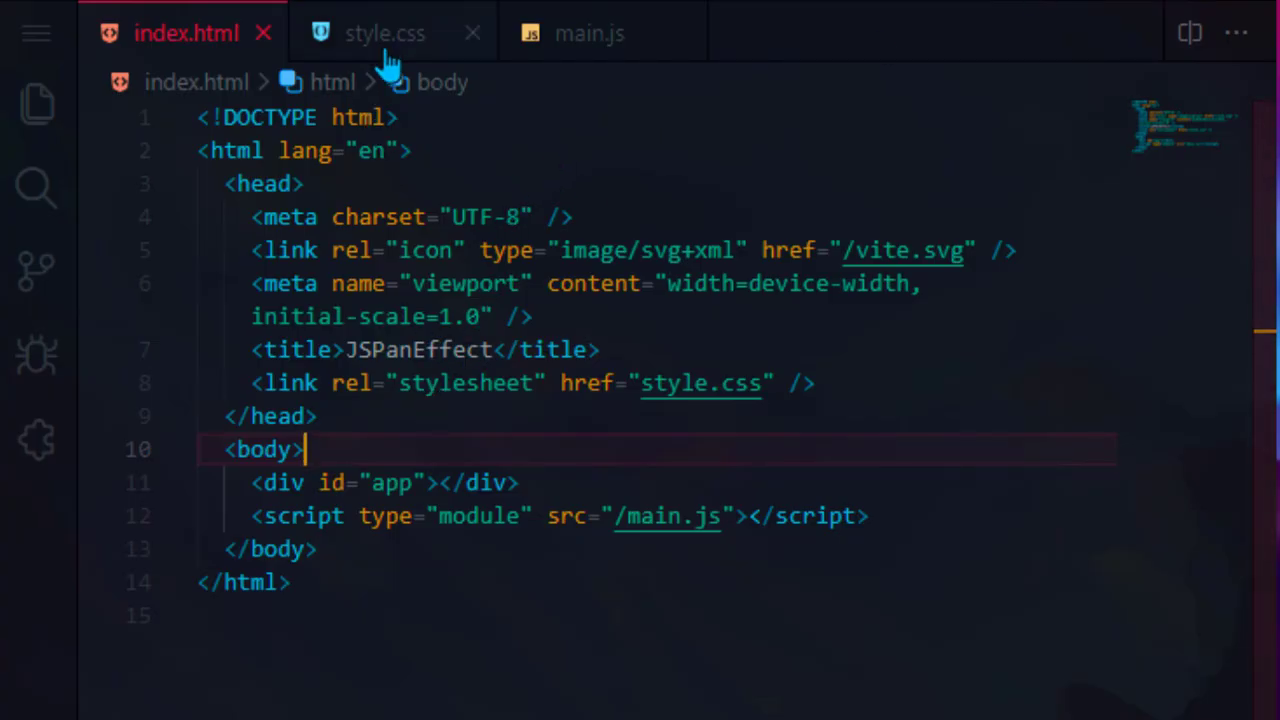
- Write style.css reset, dark #242424 non-scrolling body, and 200%-wide flex-wrap #app rules
{"action": "left_click", "coordinate": [385, 33]}
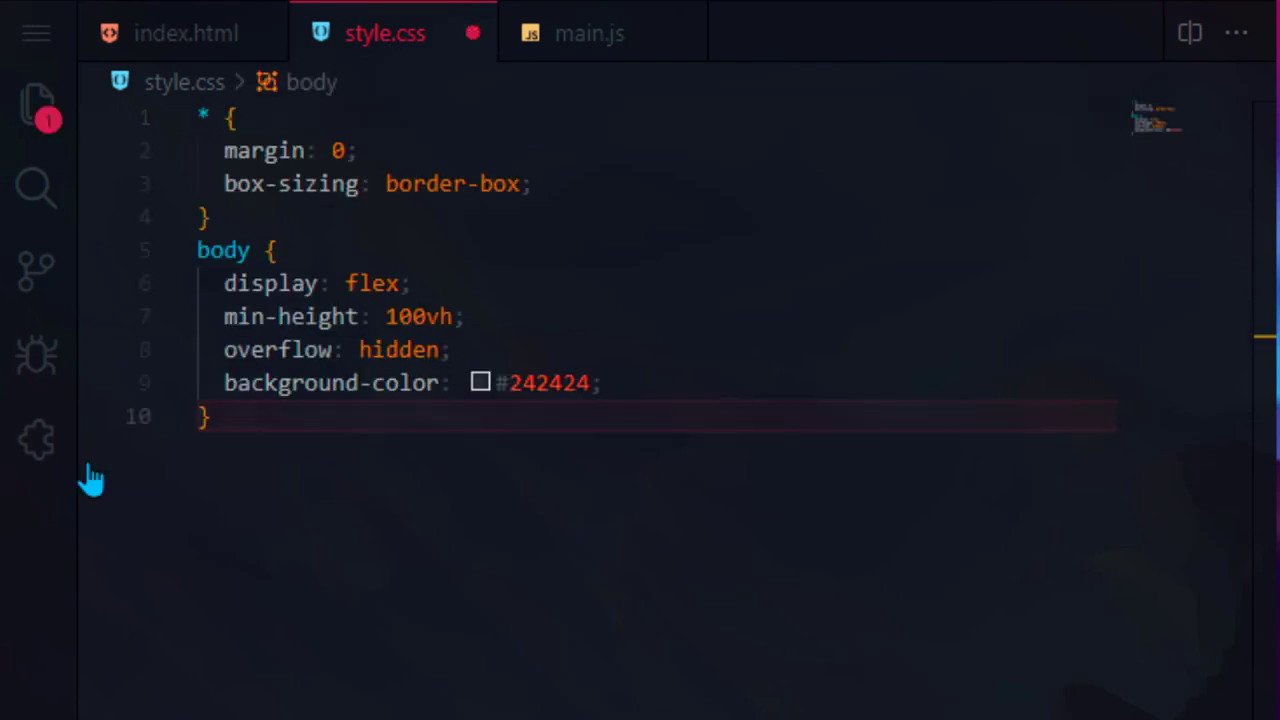
{"action": "scroll", "scroll_direction": "down", "scroll_amount": 3}
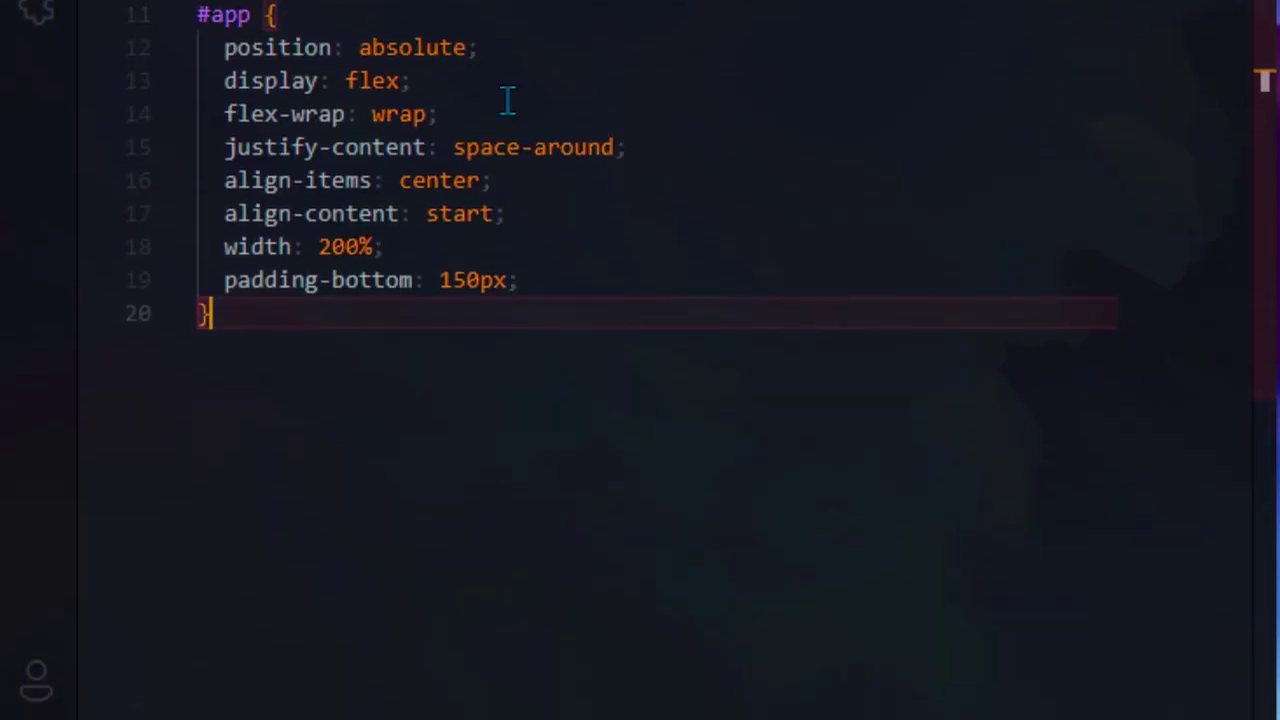
{"action": "mouse_move", "coordinate": [572, 270]}
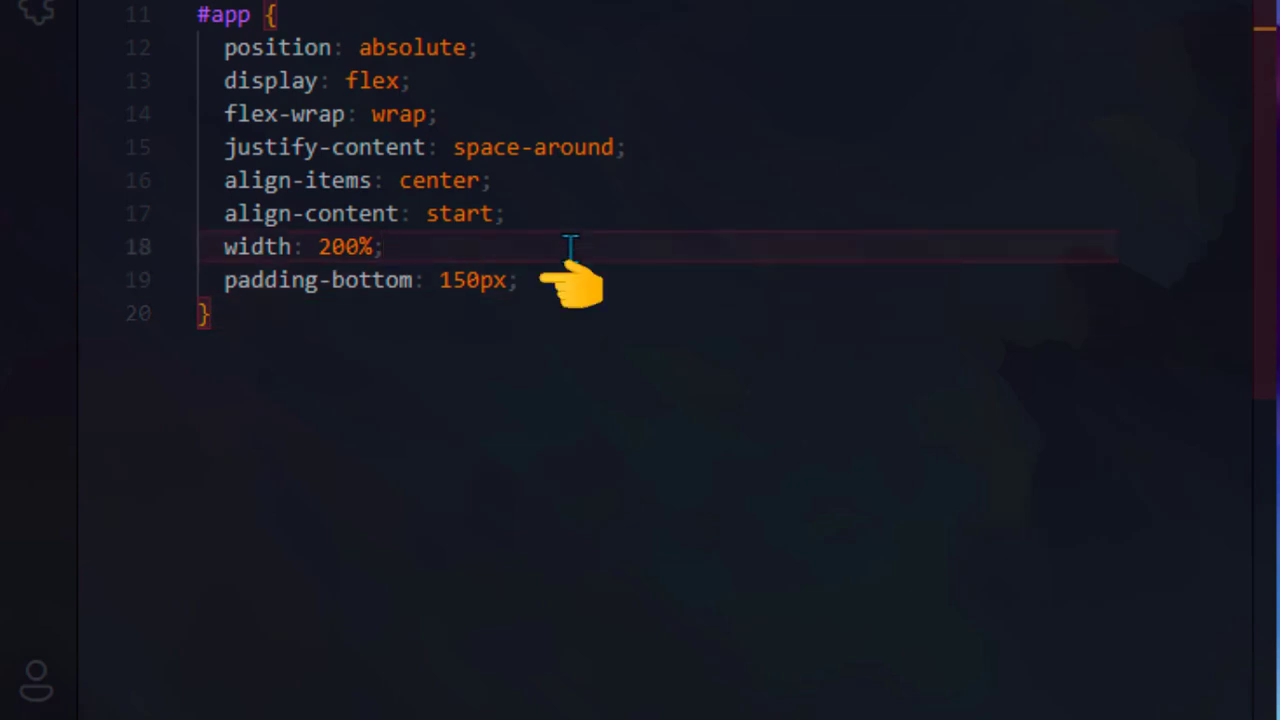
{"action": "left_click", "coordinate": [385, 246]}
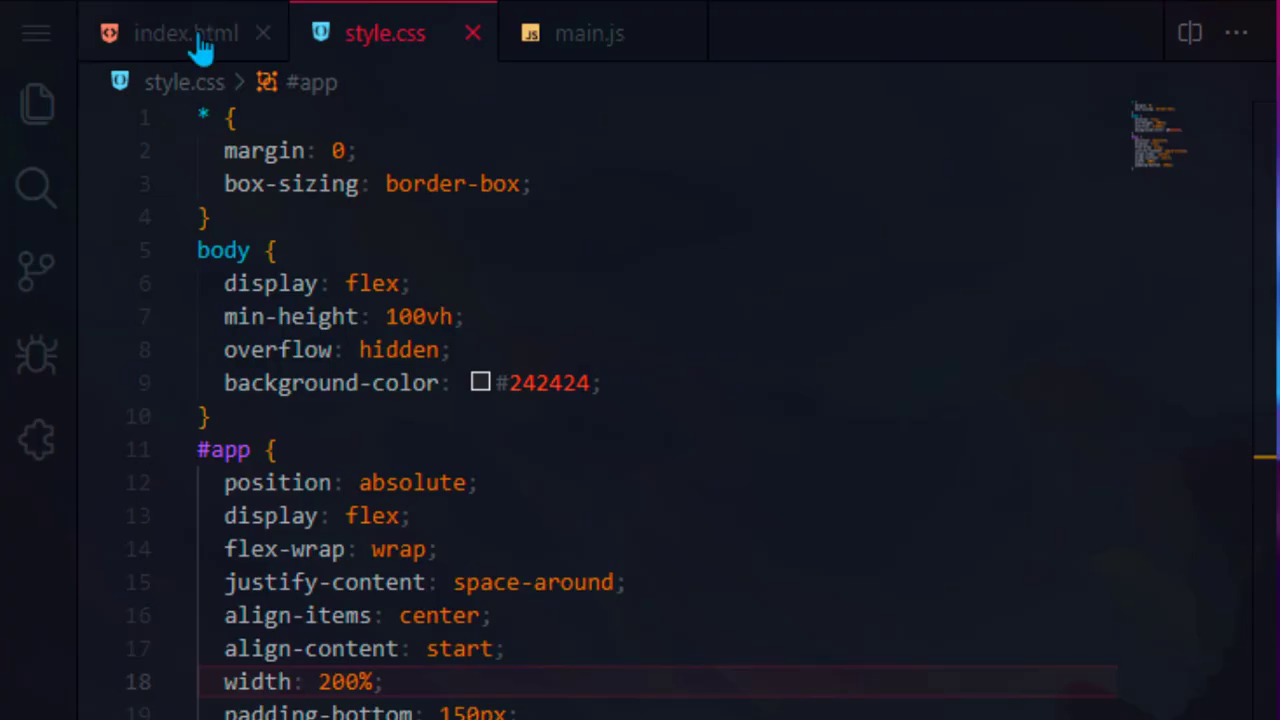
- Add a card div inside #app in index.html, then return to the stylesheet's end
{"action": "left_click", "coordinate": [186, 33]}
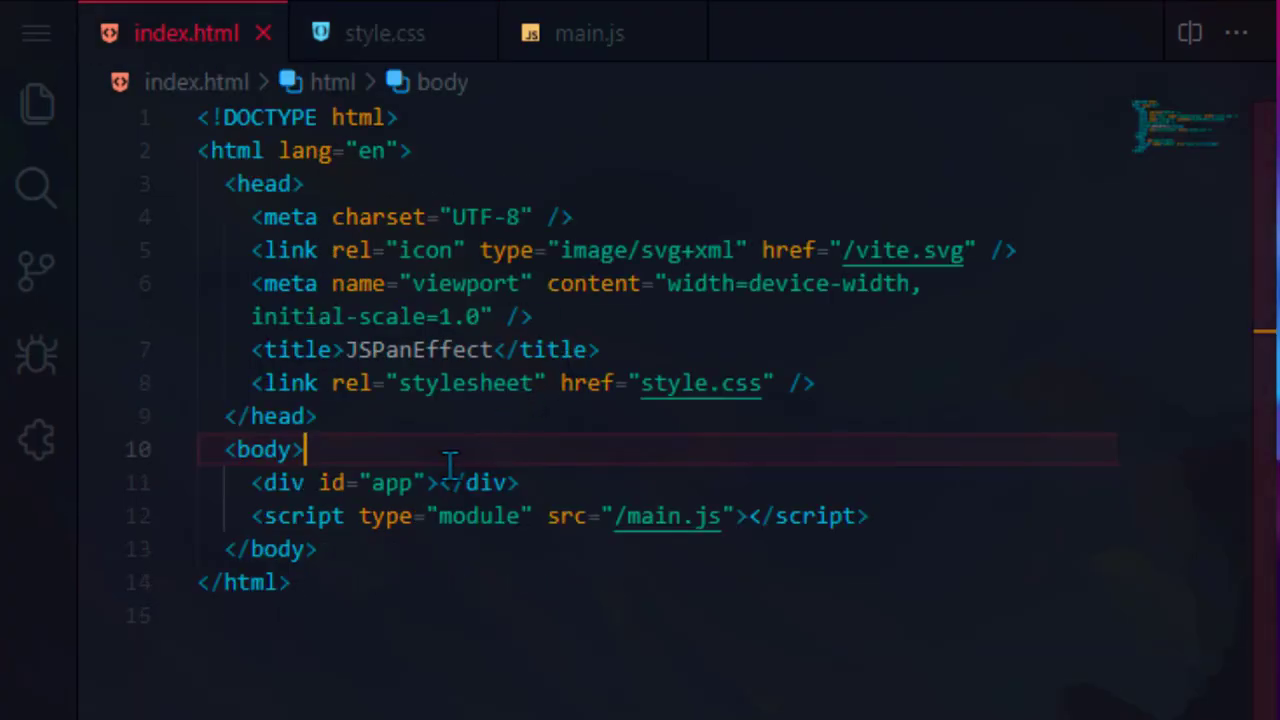
{"action": "type", "text": ".ca"}
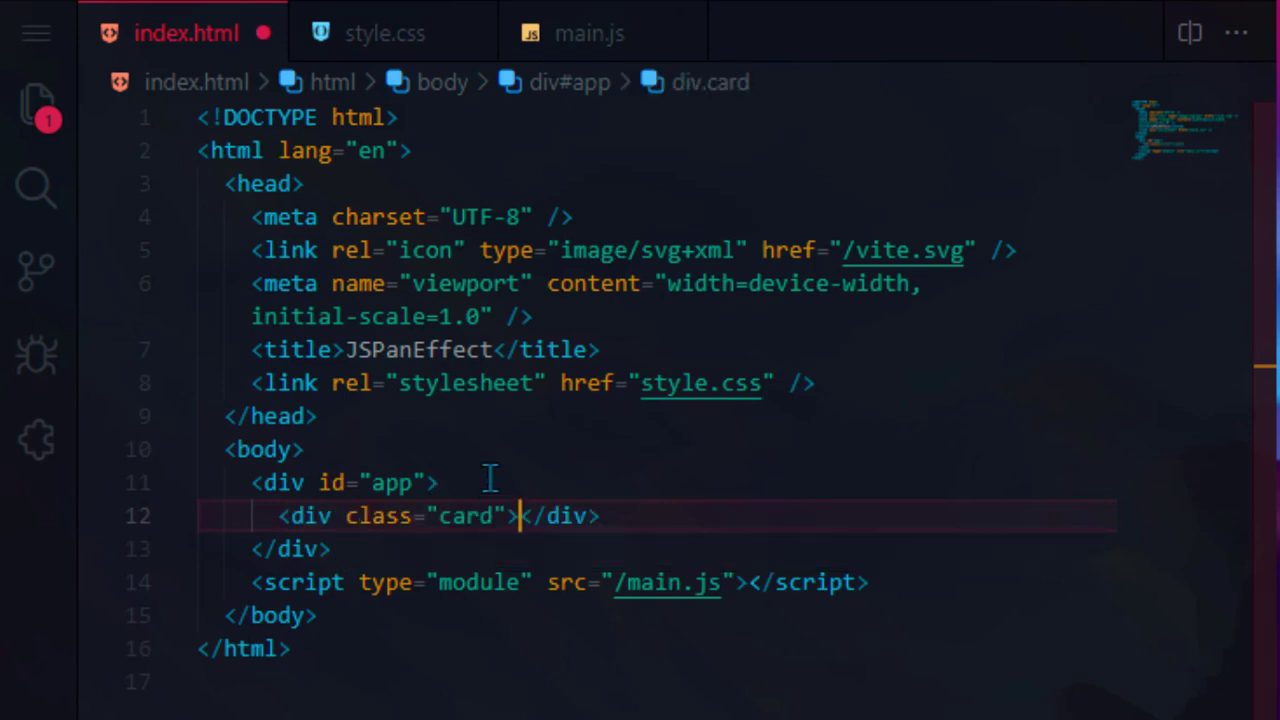
{"action": "left_click", "coordinate": [384, 32]}
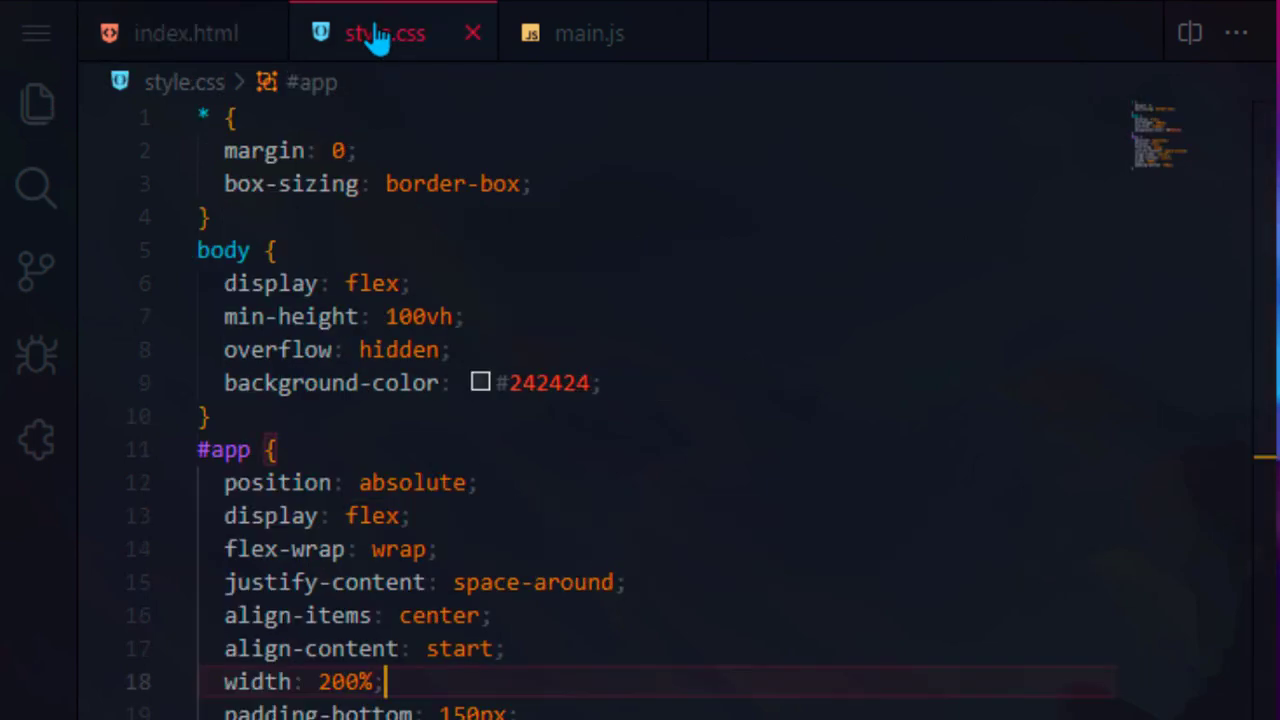
{"action": "scroll", "scroll_direction": "down", "scroll_amount": 3}
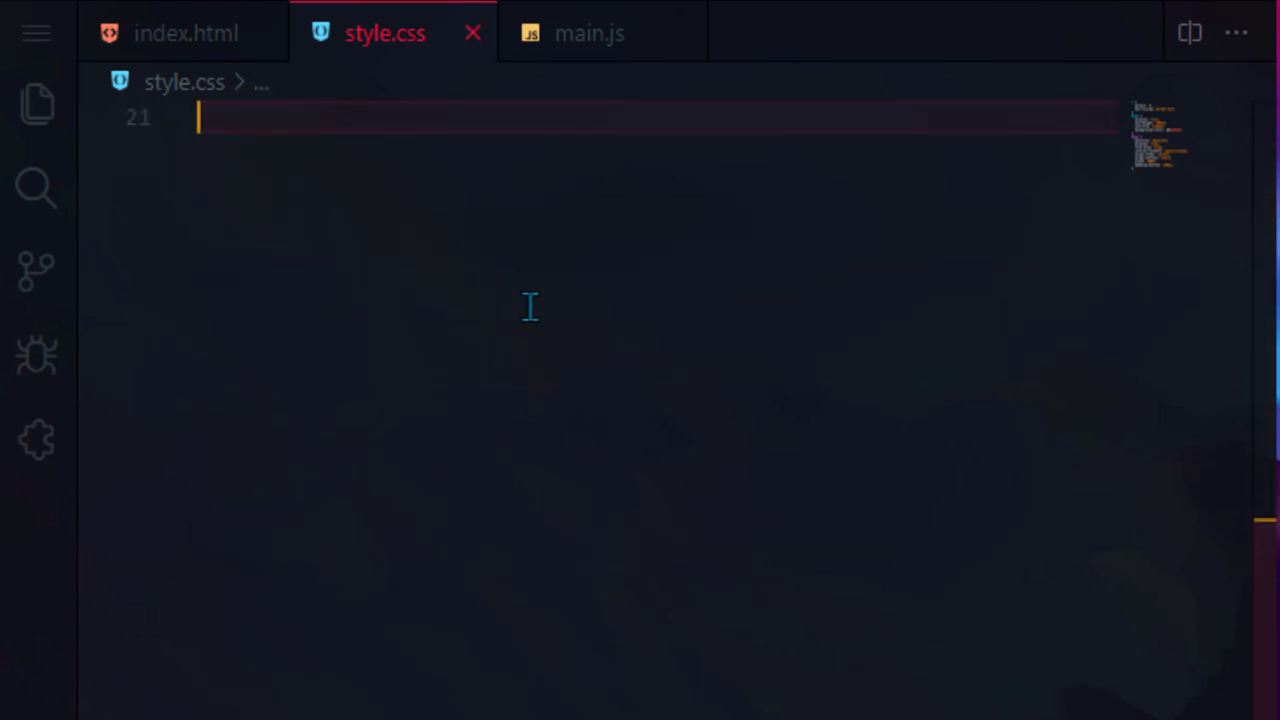
- Write a .card rule: 150px square, 50px margin, 10px radius, centered, transition, red background
{"action": "type", "text": ".card{"}
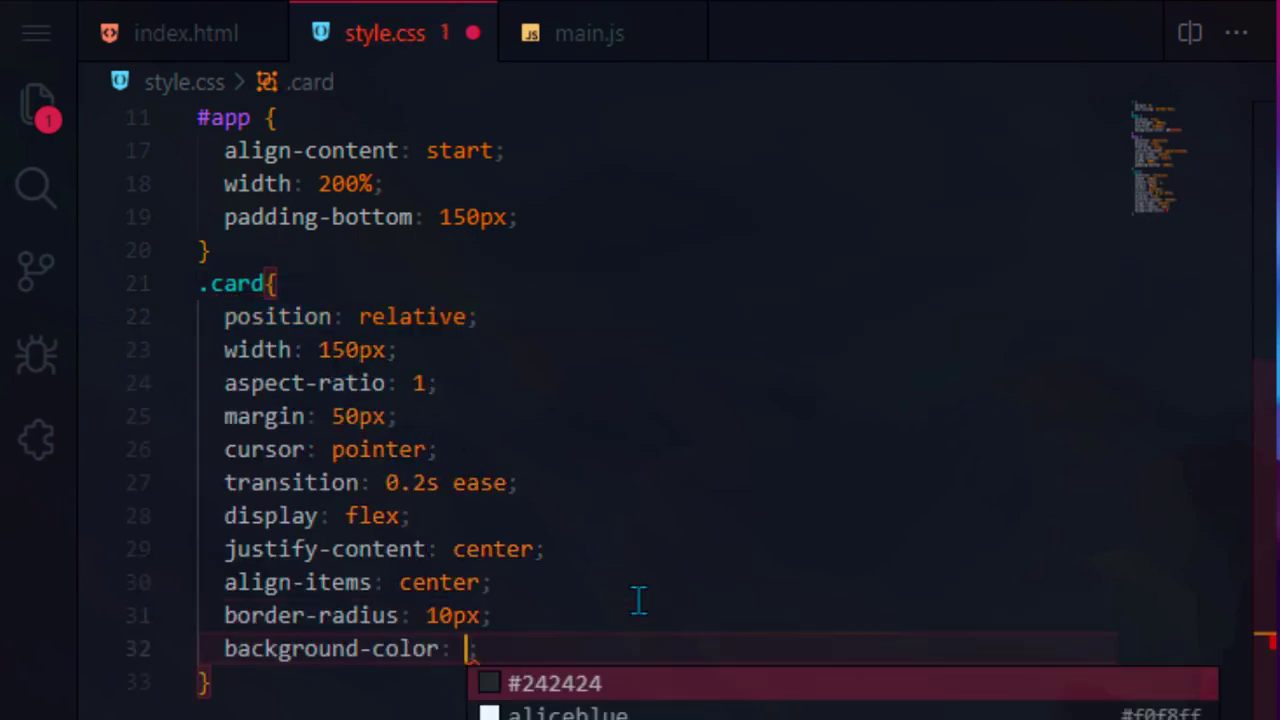
{"action": "type", "text": "red"}
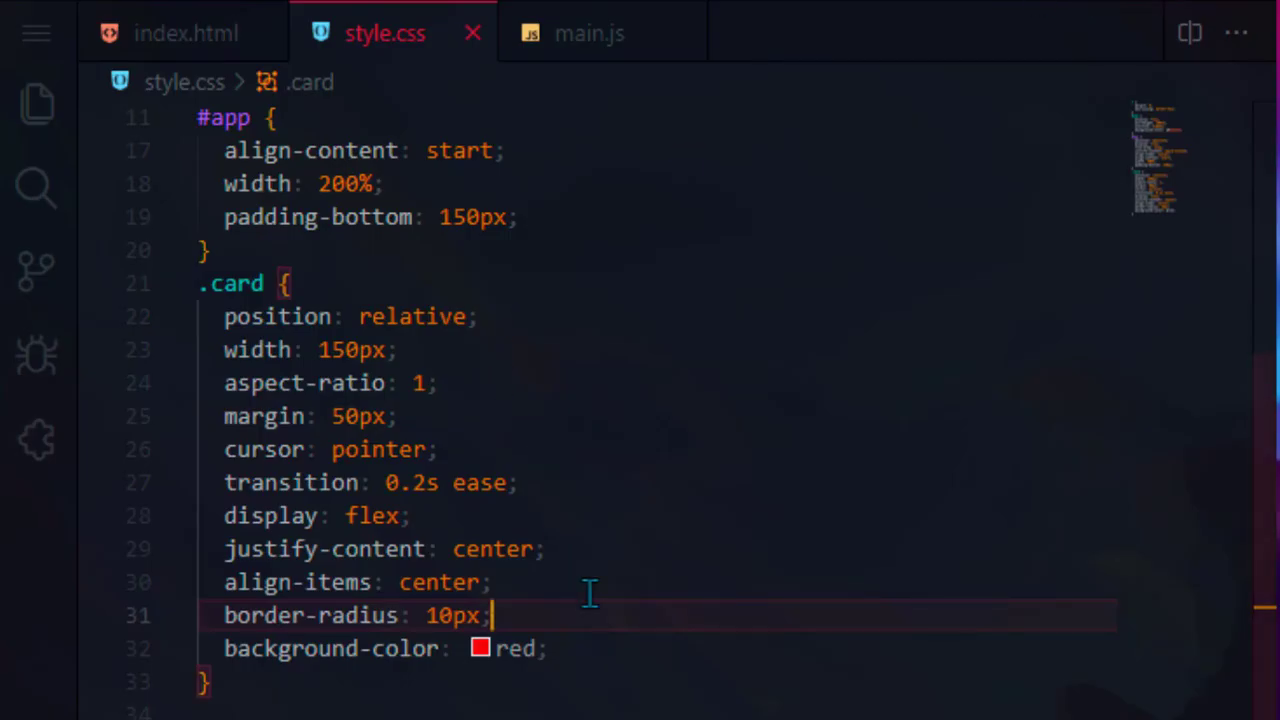
{"action": "scroll", "scroll_direction": "up", "scroll_amount": 3}
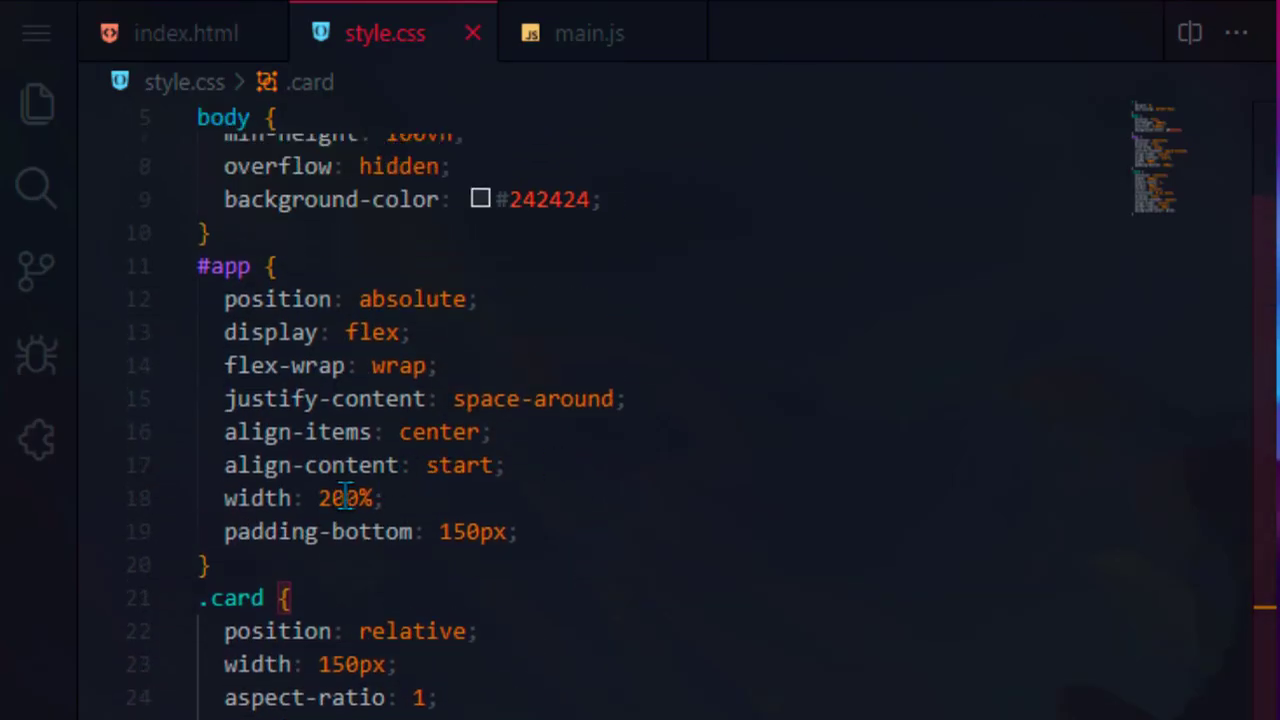
{"action": "type", "text": "100"}
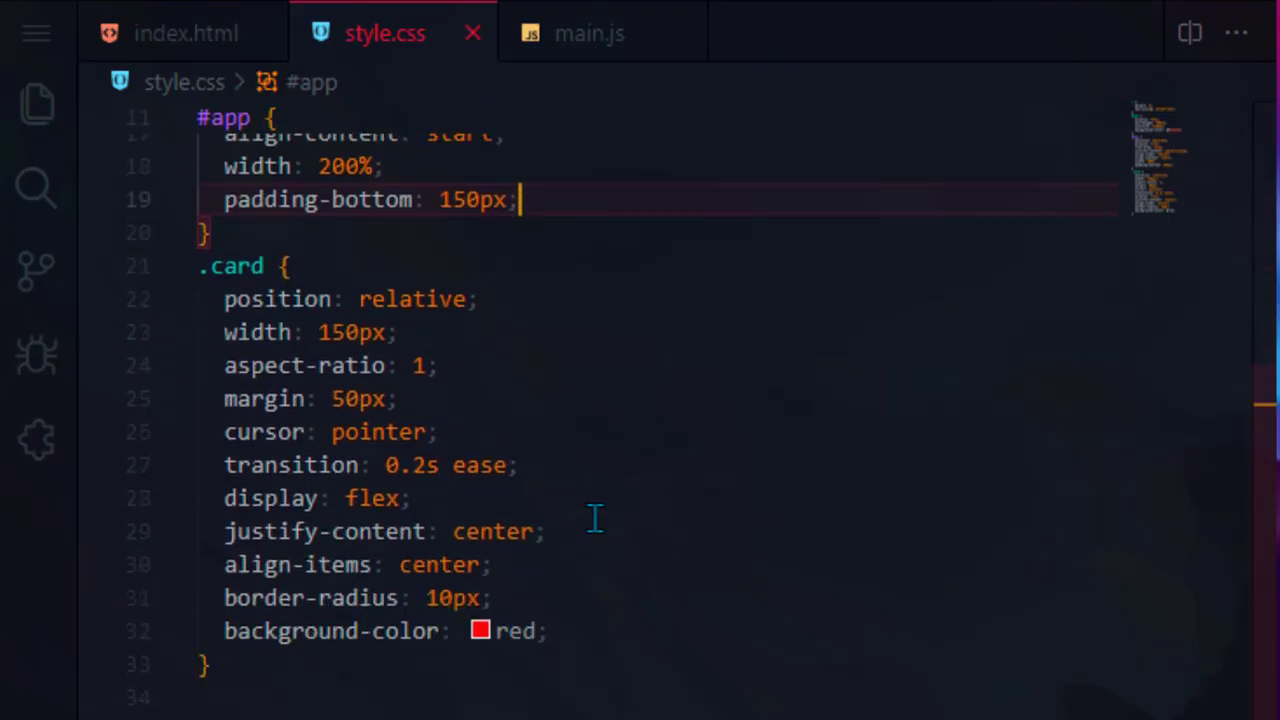
{"action": "scroll", "scroll_direction": "down", "scroll_amount": 3}
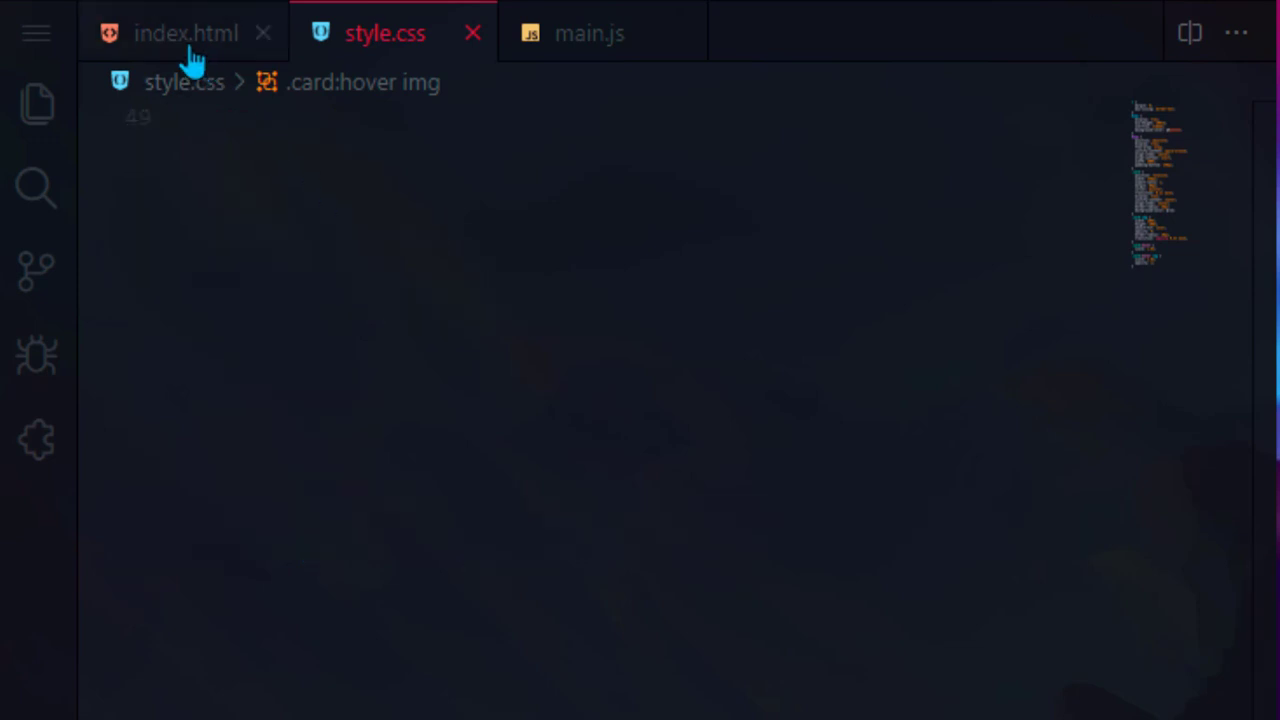
- Duplicate the card div into eleven copies and start a .card:nth-child(even) rule
{"action": "left_click", "coordinate": [185, 33]}
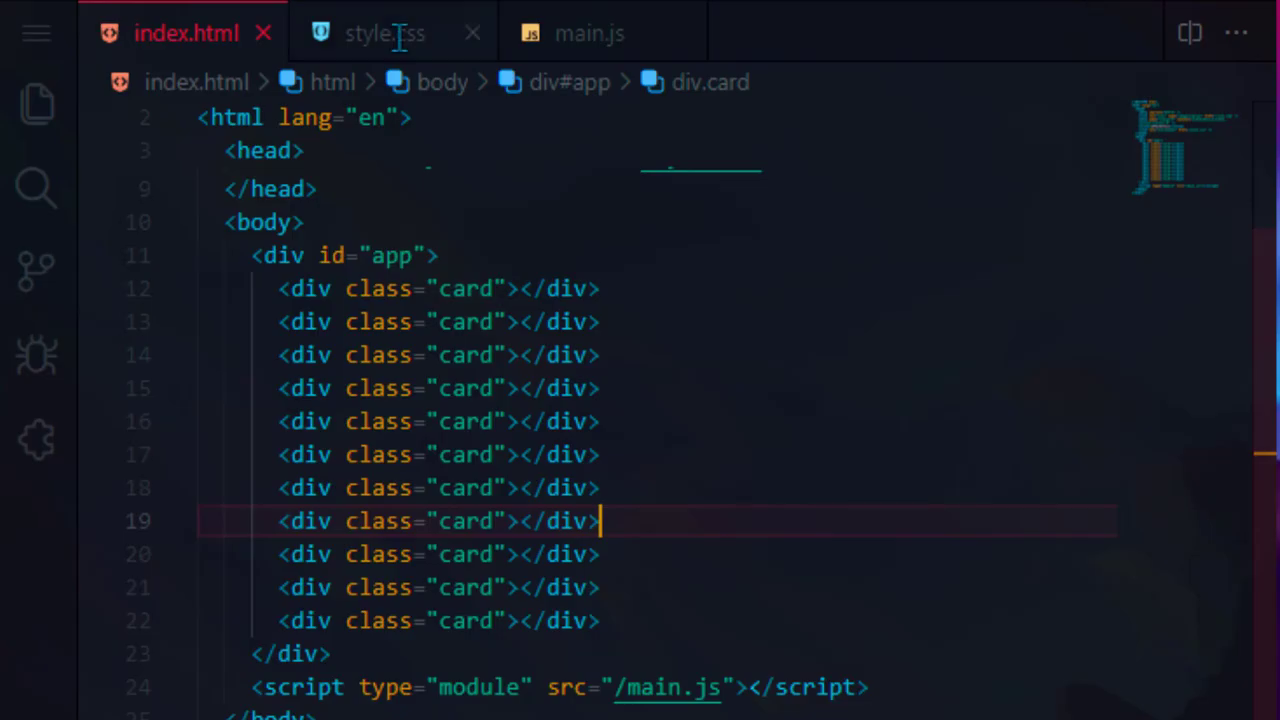
{"action": "left_click", "coordinate": [384, 32]}
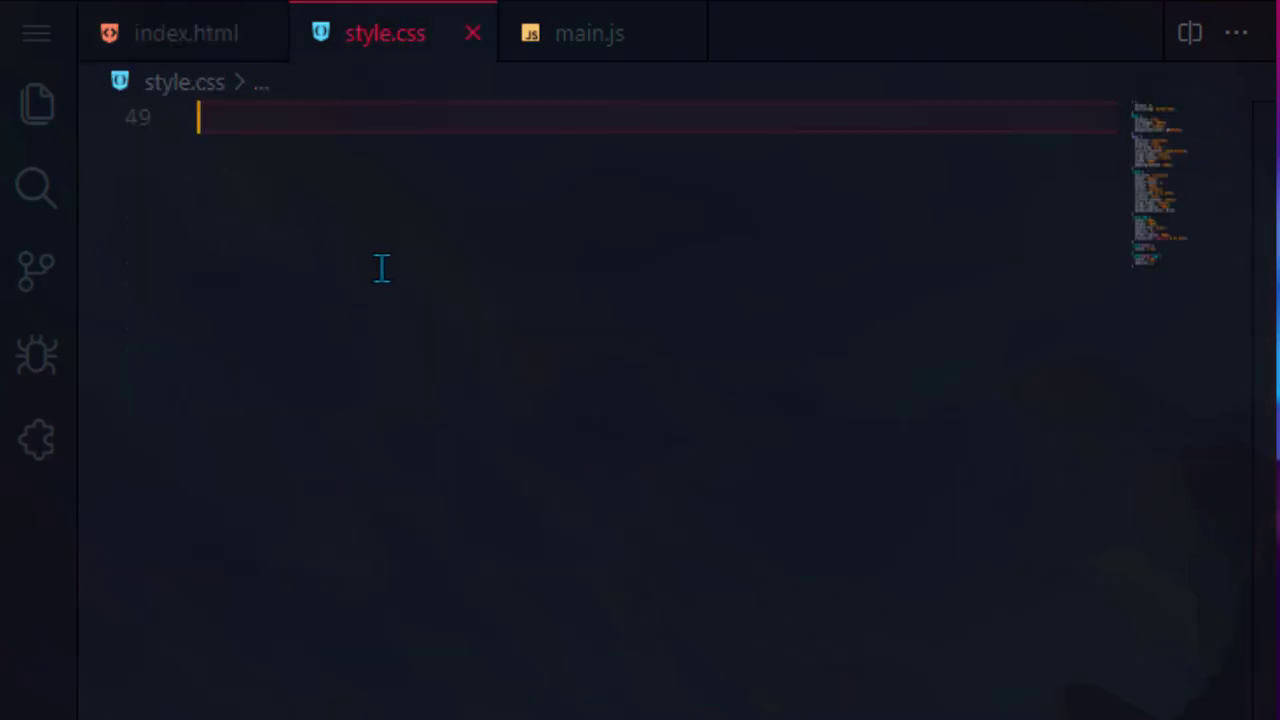
{"action": "type", "text": ".card:nth-child(even){}"}
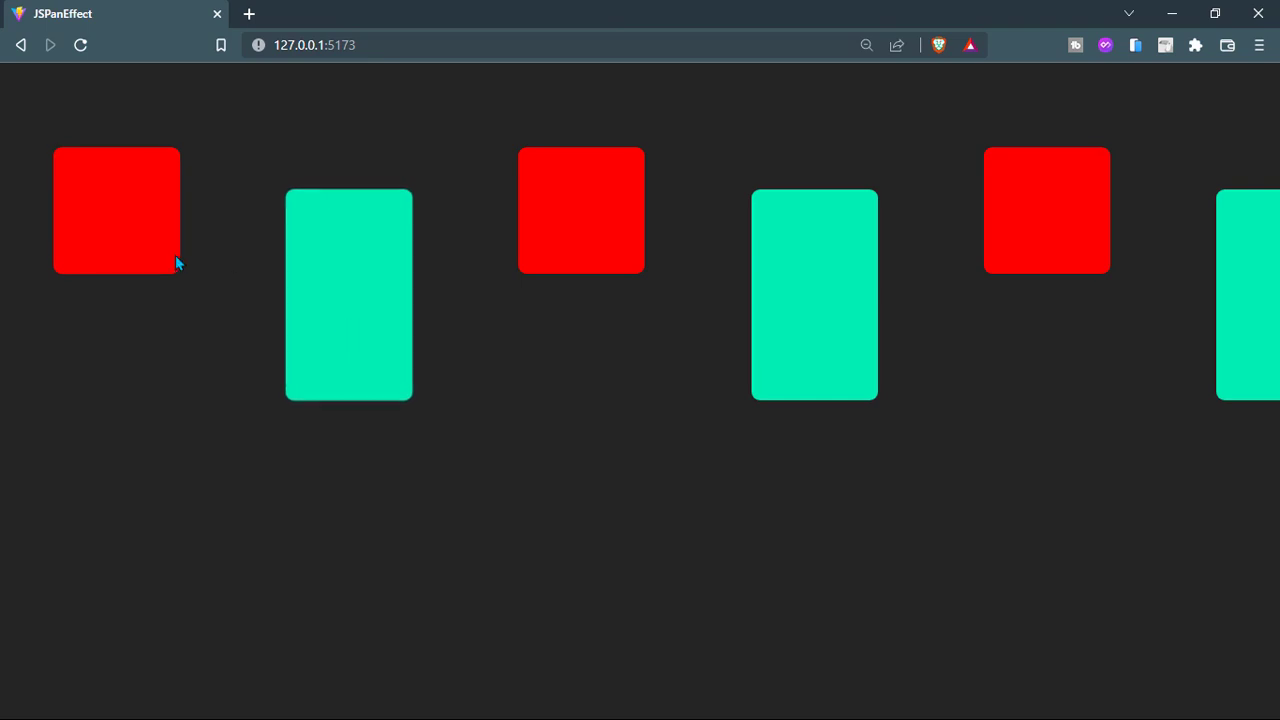
{"action": "mouse_move", "coordinate": [985, 265]}
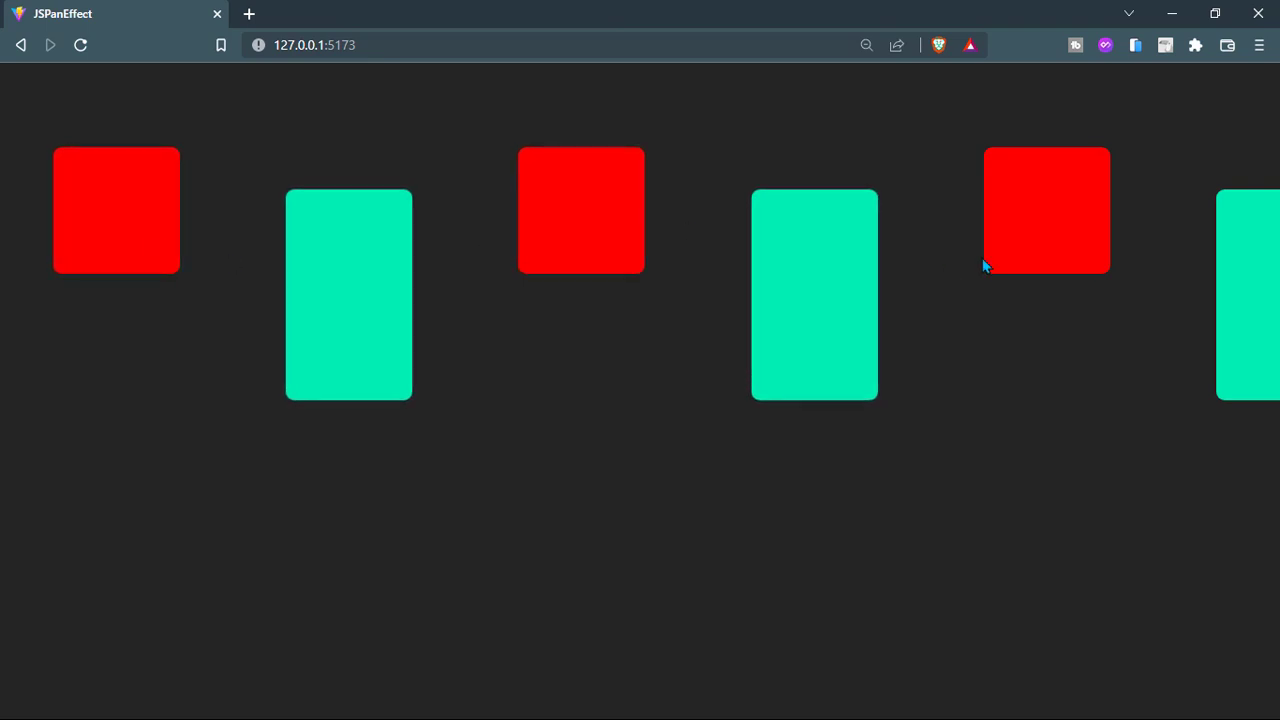
{"action": "mouse_move", "coordinate": [1173, 16]}
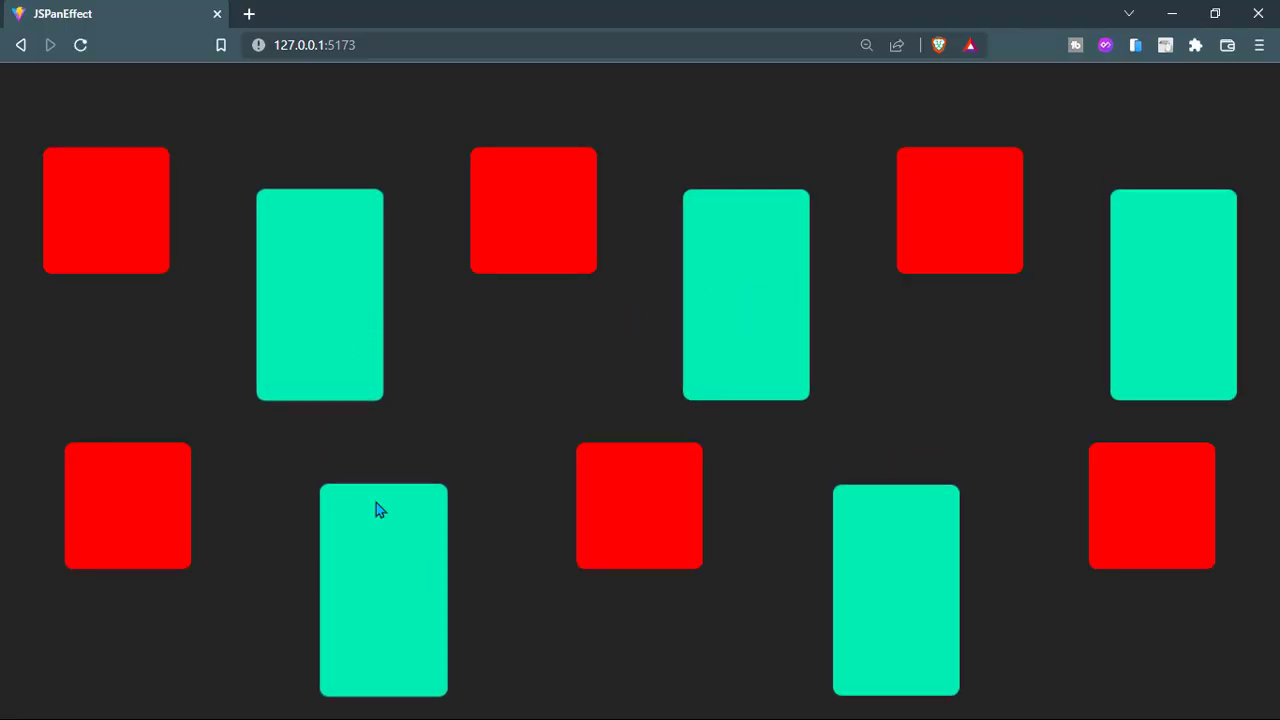
{"action": "mouse_move", "coordinate": [1140, 498]}
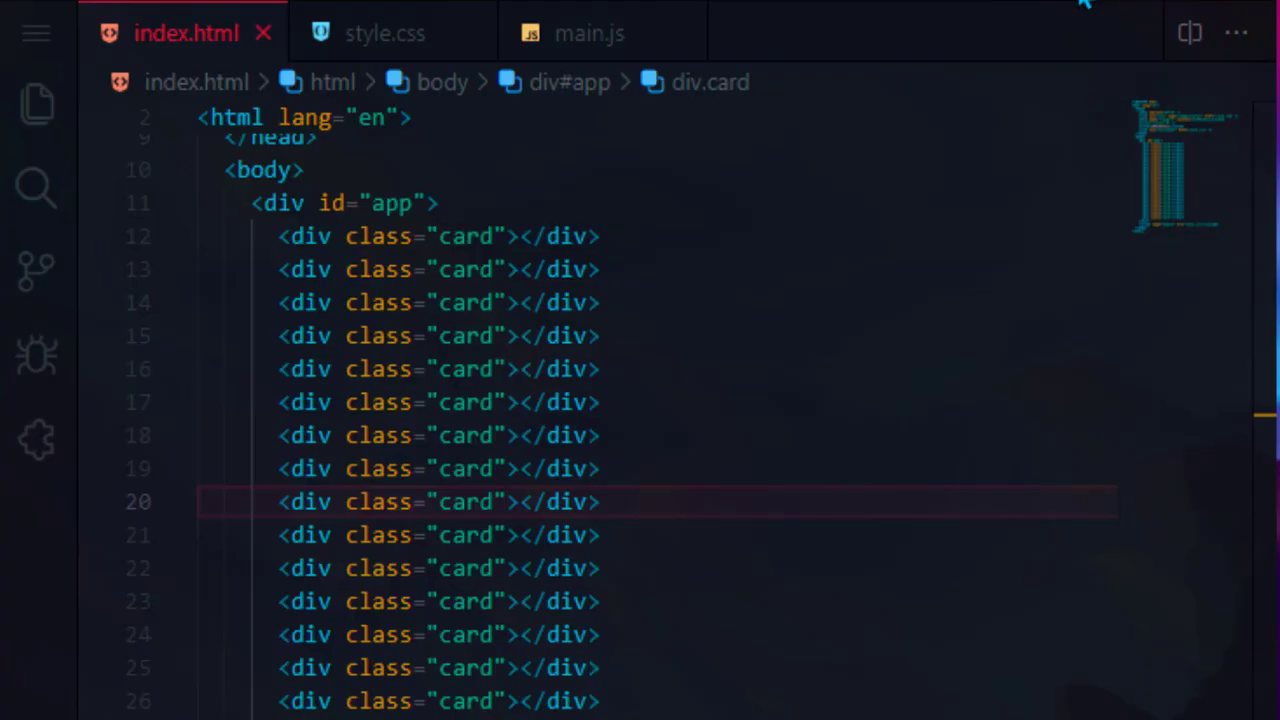
- Delete the duplicated card divs in index.html, leaving <div id="app"></div>
{"action": "scroll", "scroll_direction": "up", "scroll_amount": 3}
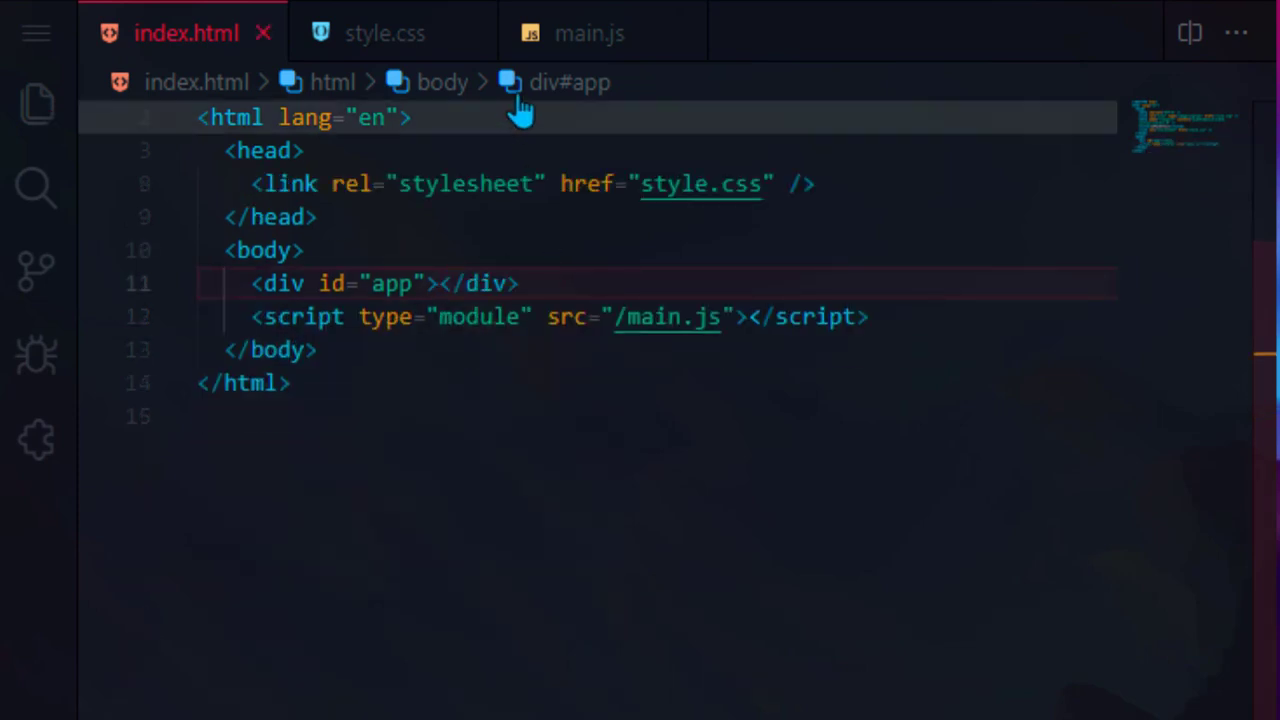
- In main.js, build a card div template and append it to app.innerHTML in a loop
{"action": "left_click", "coordinate": [589, 32]}
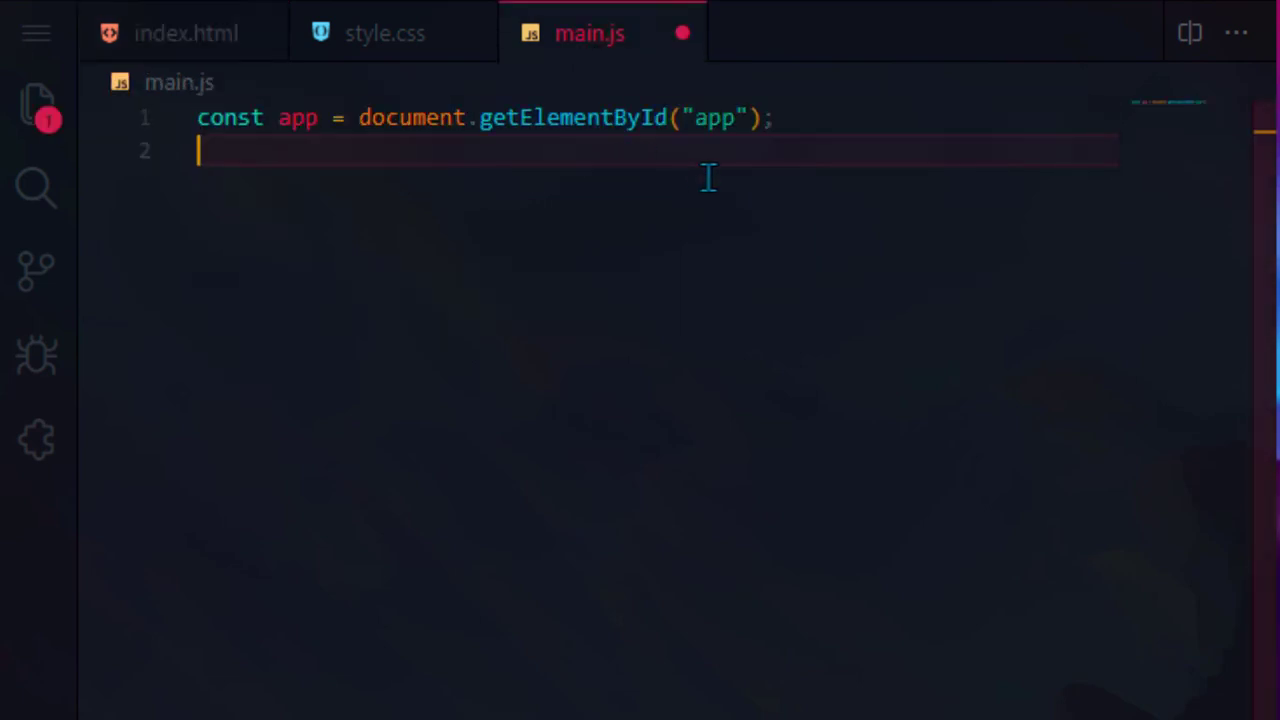
{"action": "key", "text": "enter"}
{"action": "type", "text": "for (let i = 0; i < 50; i++) {}"}
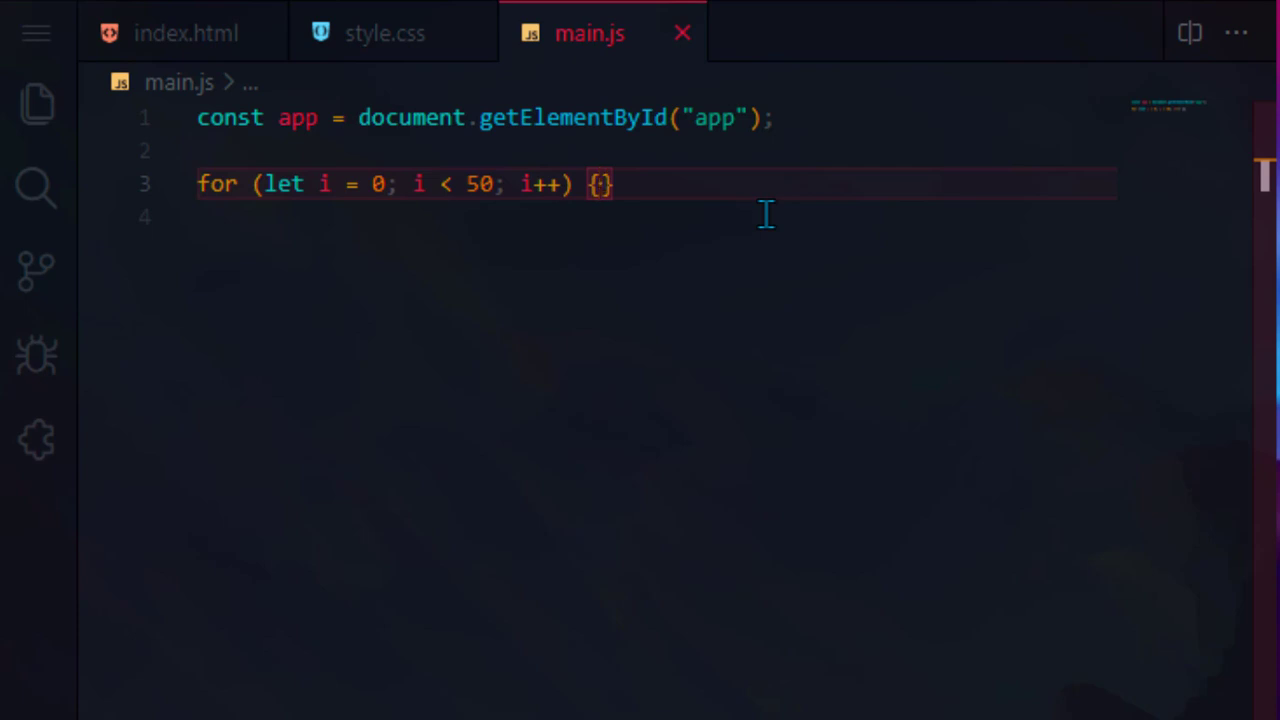
{"action": "key", "text": "Enter"}
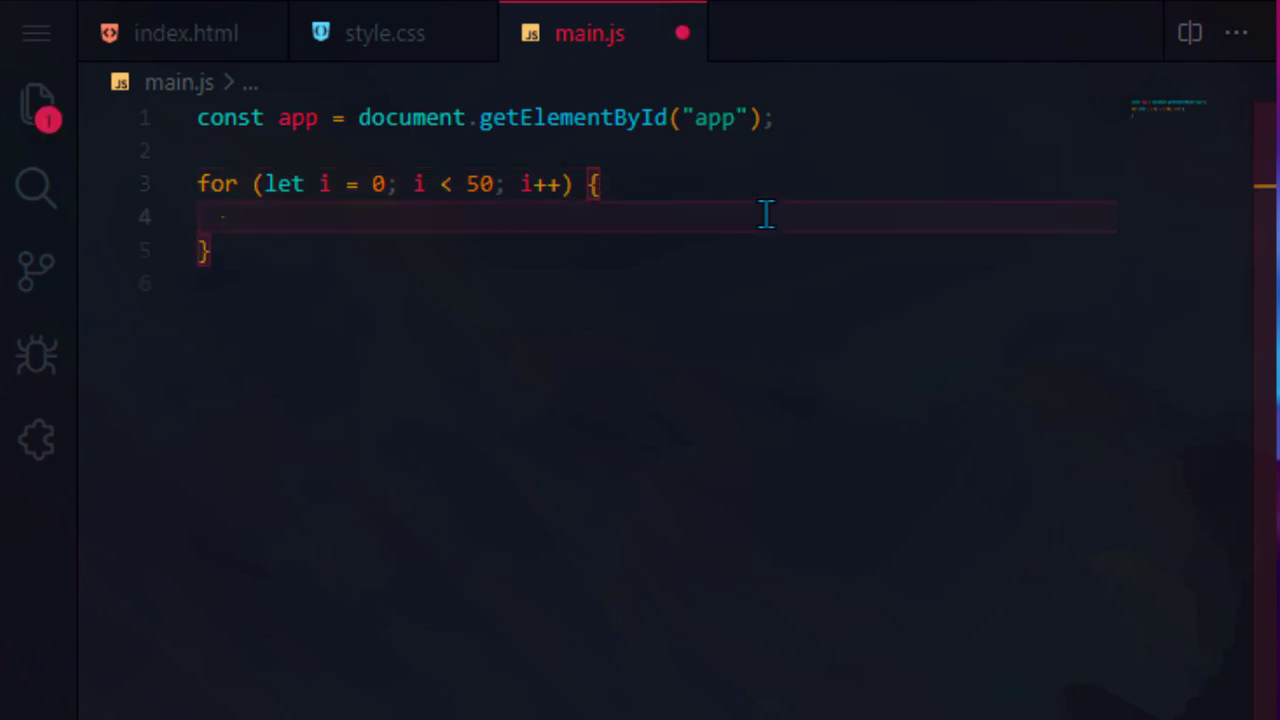
{"action": "type", "text": "let card = ``;"}
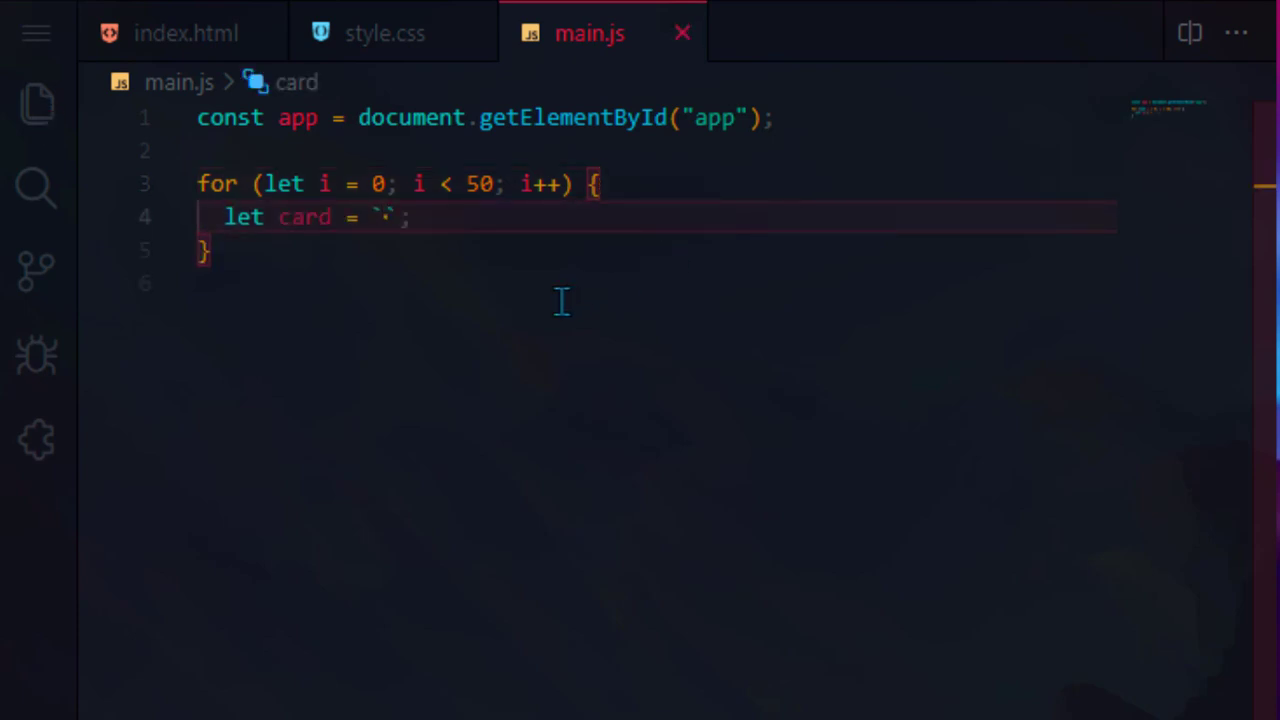
{"action": "key", "text": "Enter"}
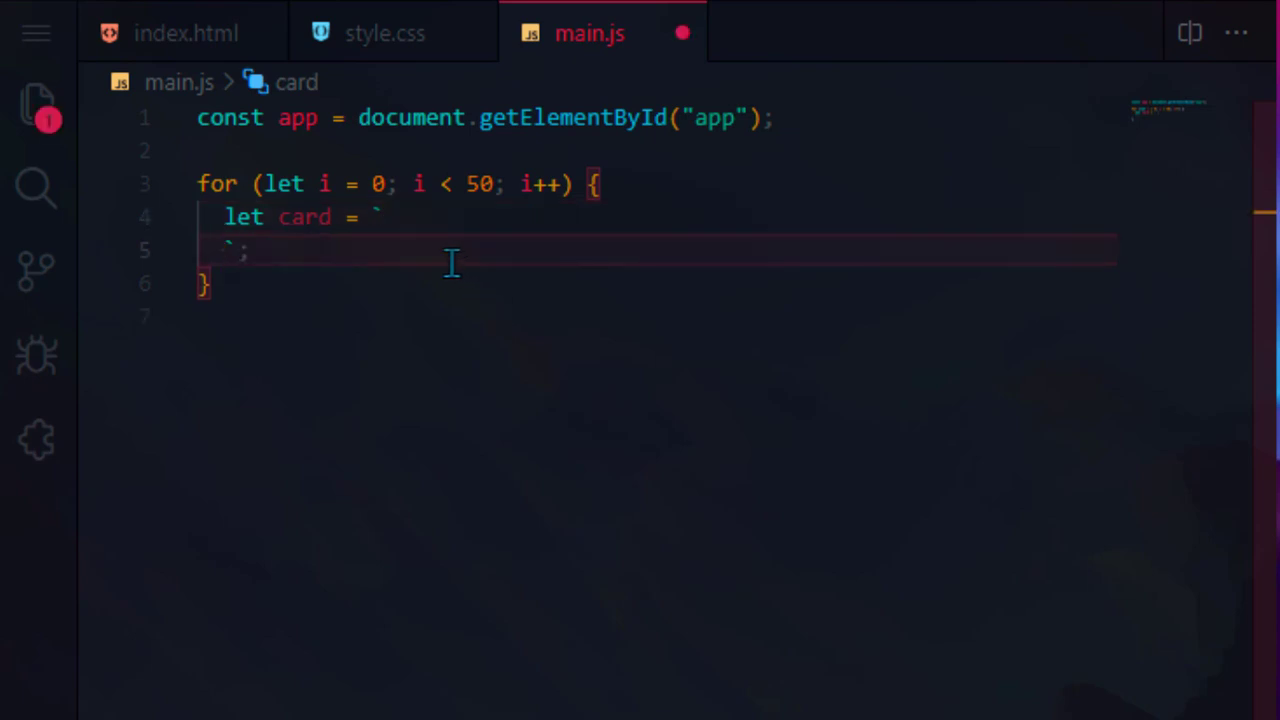
{"action": "type", "text": "<div class=\"card\"></div>"}
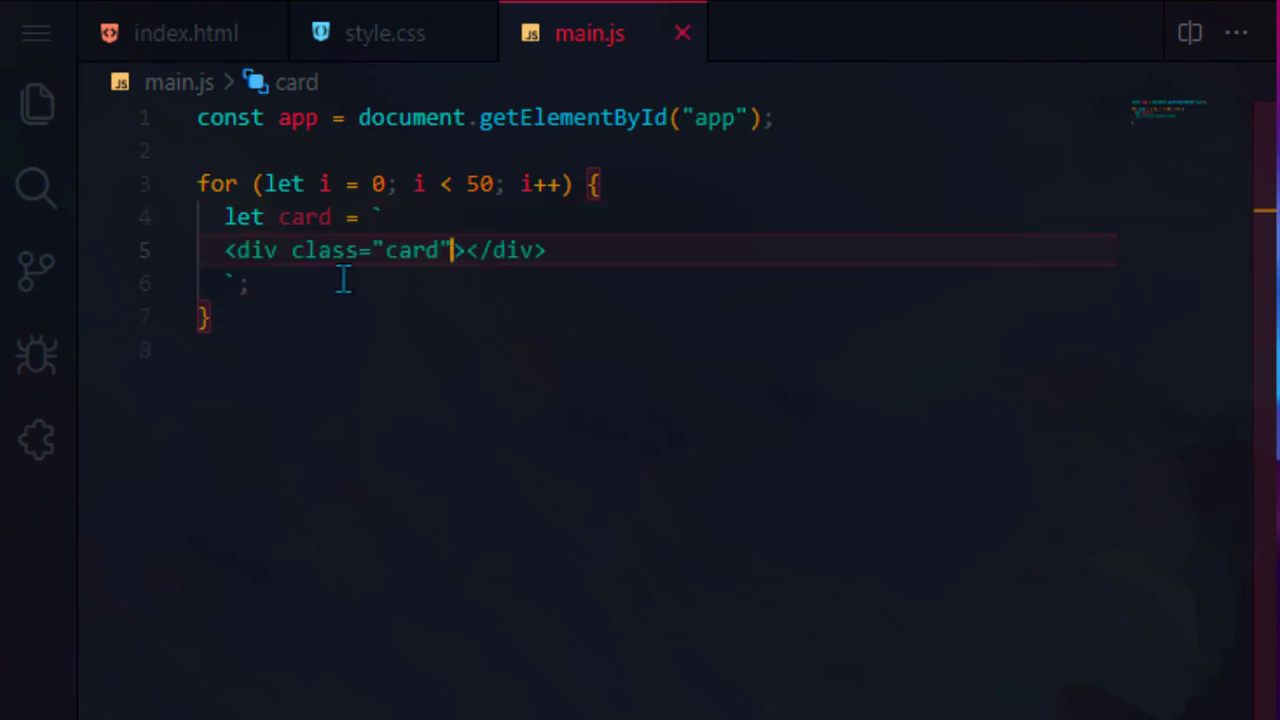
{"action": "key", "text": "Enter"}
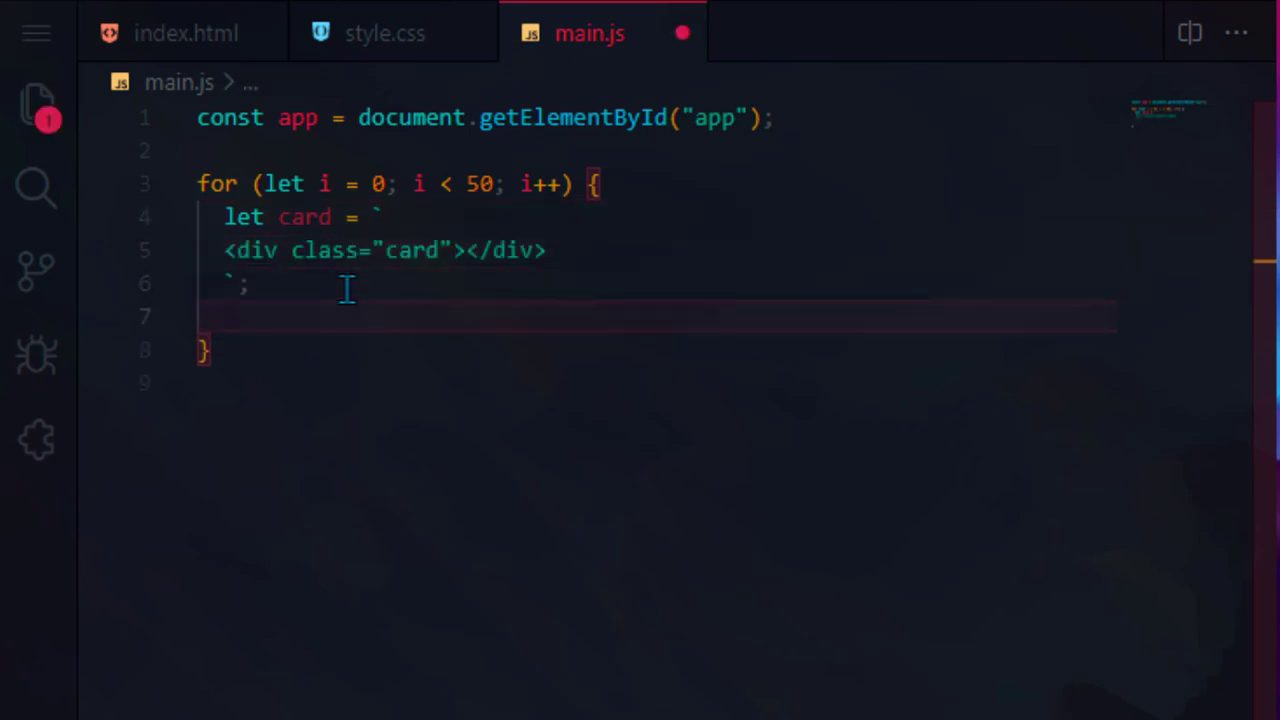
{"action": "type", "text": "app.innerHTML += card;"}
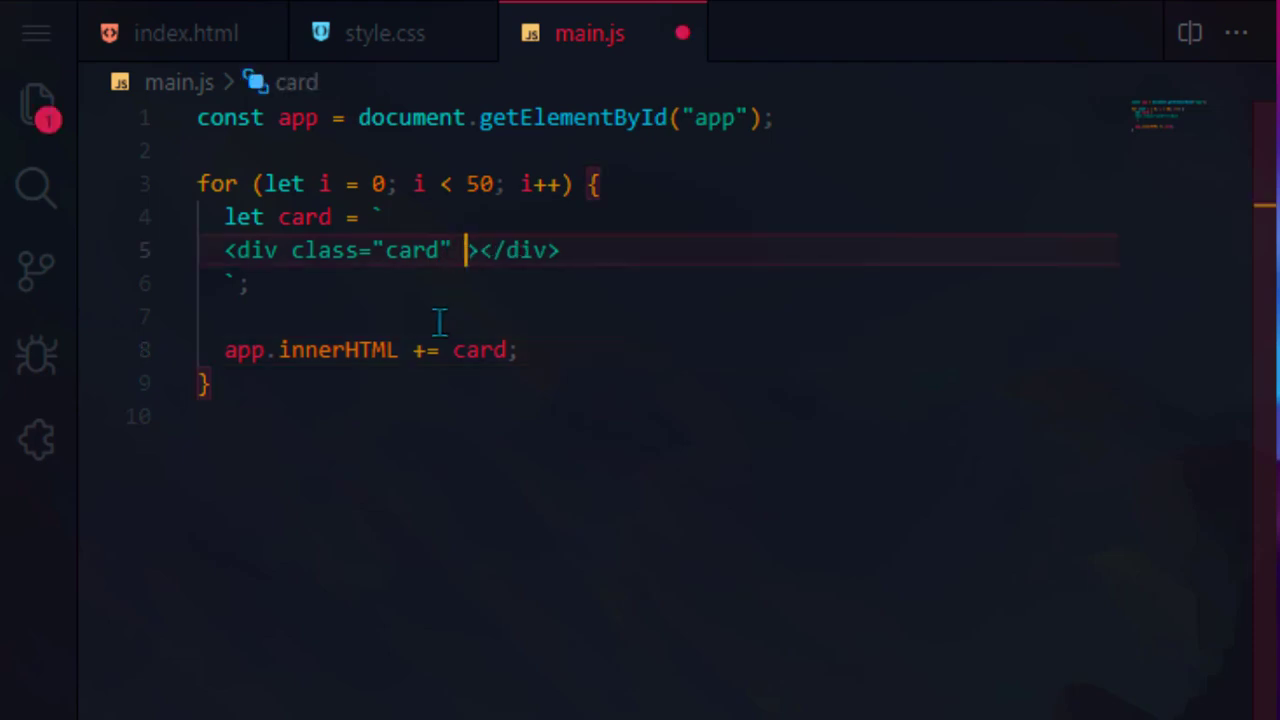
- Give each card an inline hsl background with hue Math.floor(Math.random() * 360), 100%, 50%
{"action": "type", "text": "style=\"background:hsl()\""}
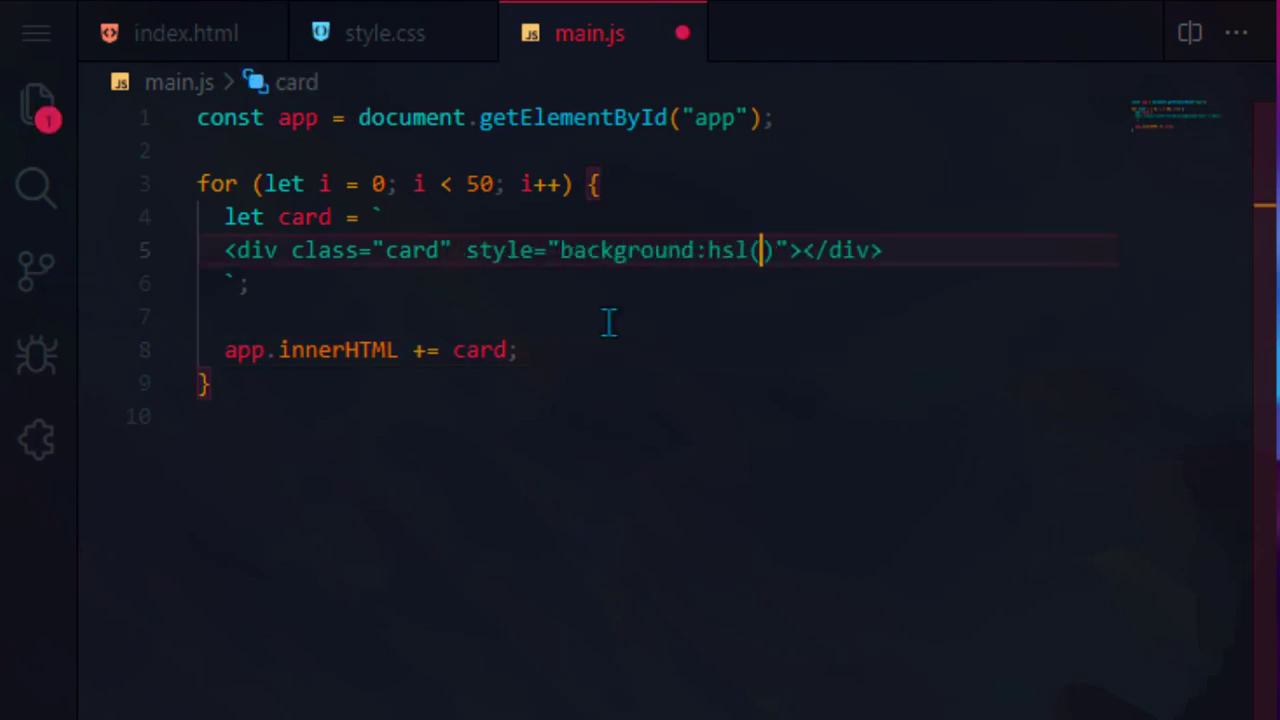
{"action": "type", "text": "x, 100%,"}
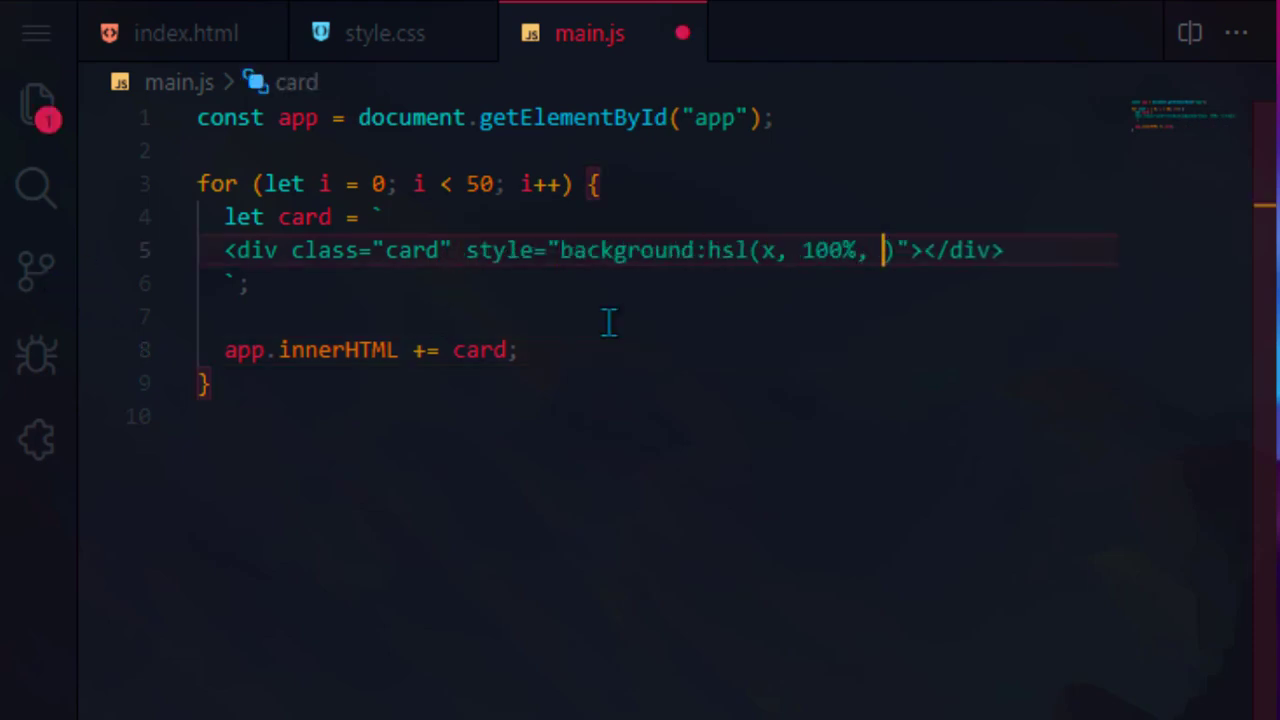
{"action": "type", "text": "50%"}
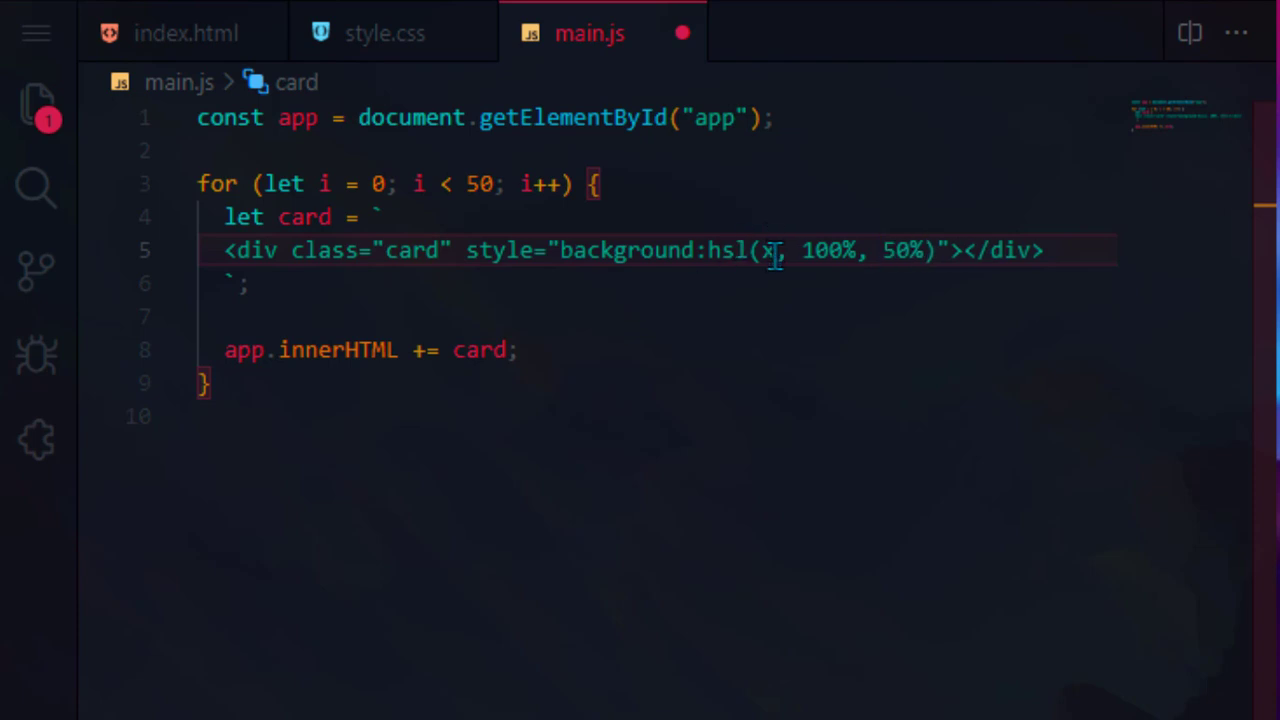
{"action": "key", "text": "Backspace"}
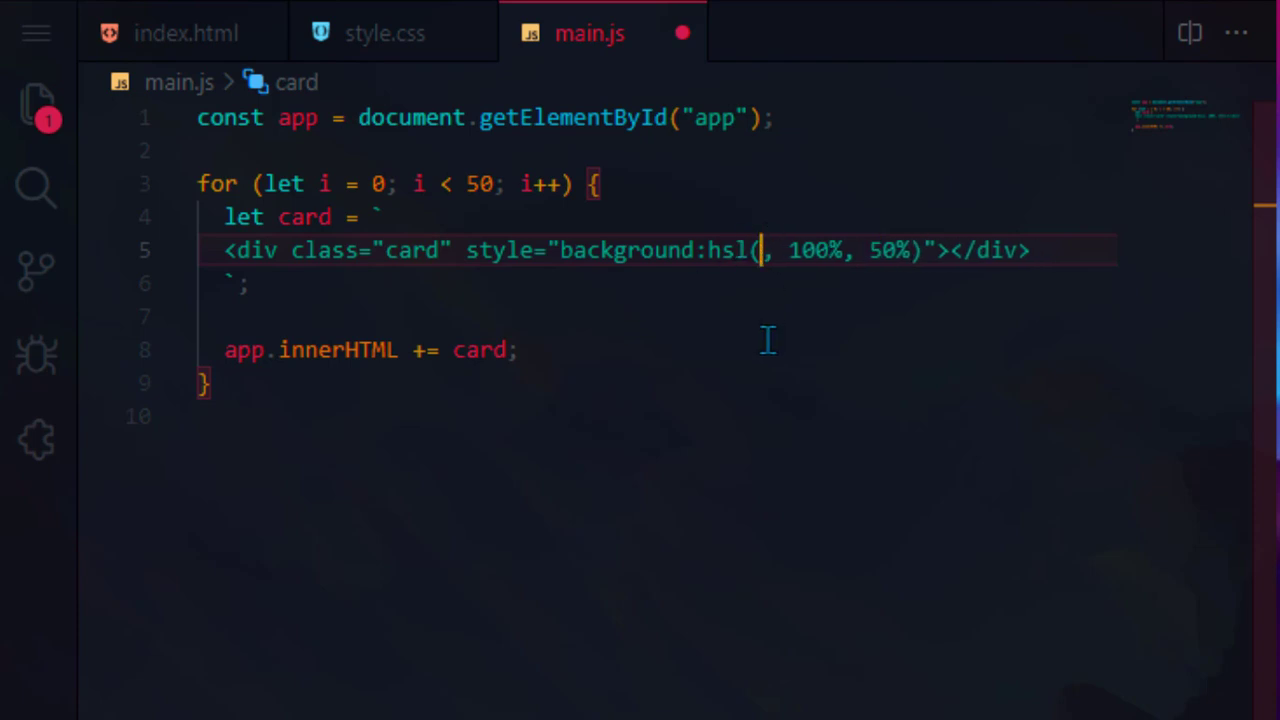
{"action": "type", "text": "${"}
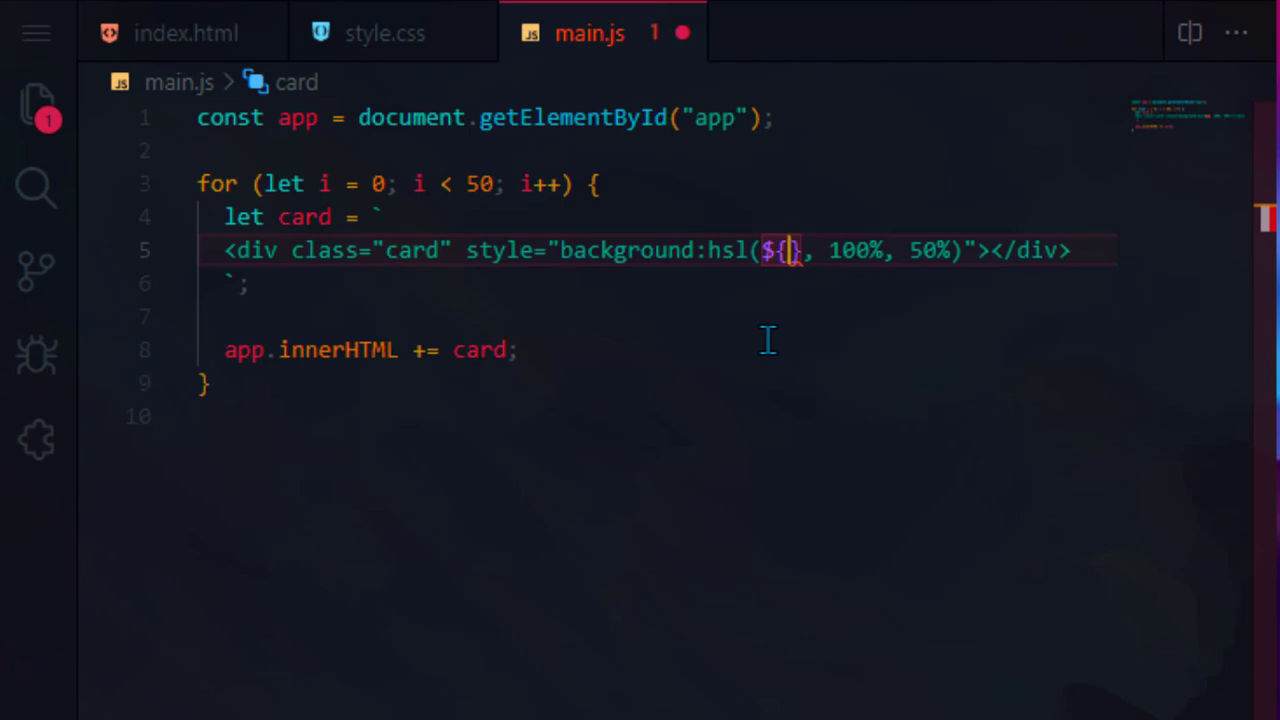
{"action": "type", "text": "Math.floor("}
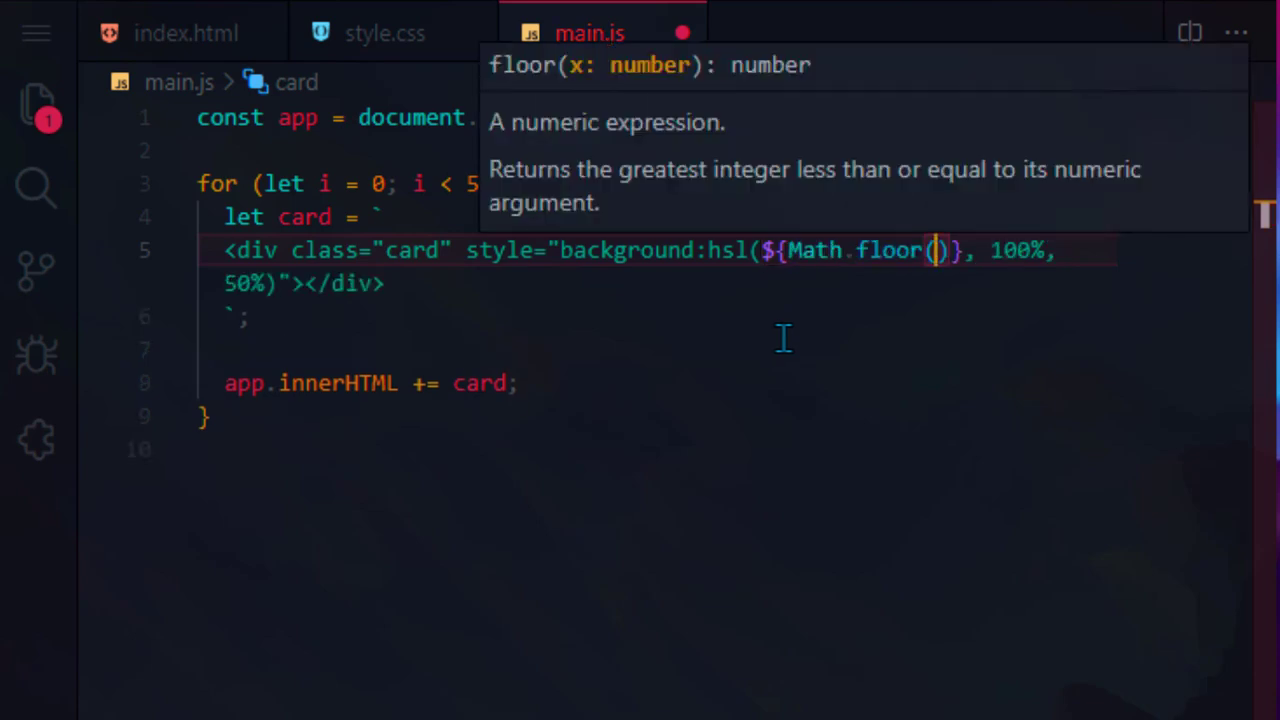
{"action": "type", "text": "Math.random()"}
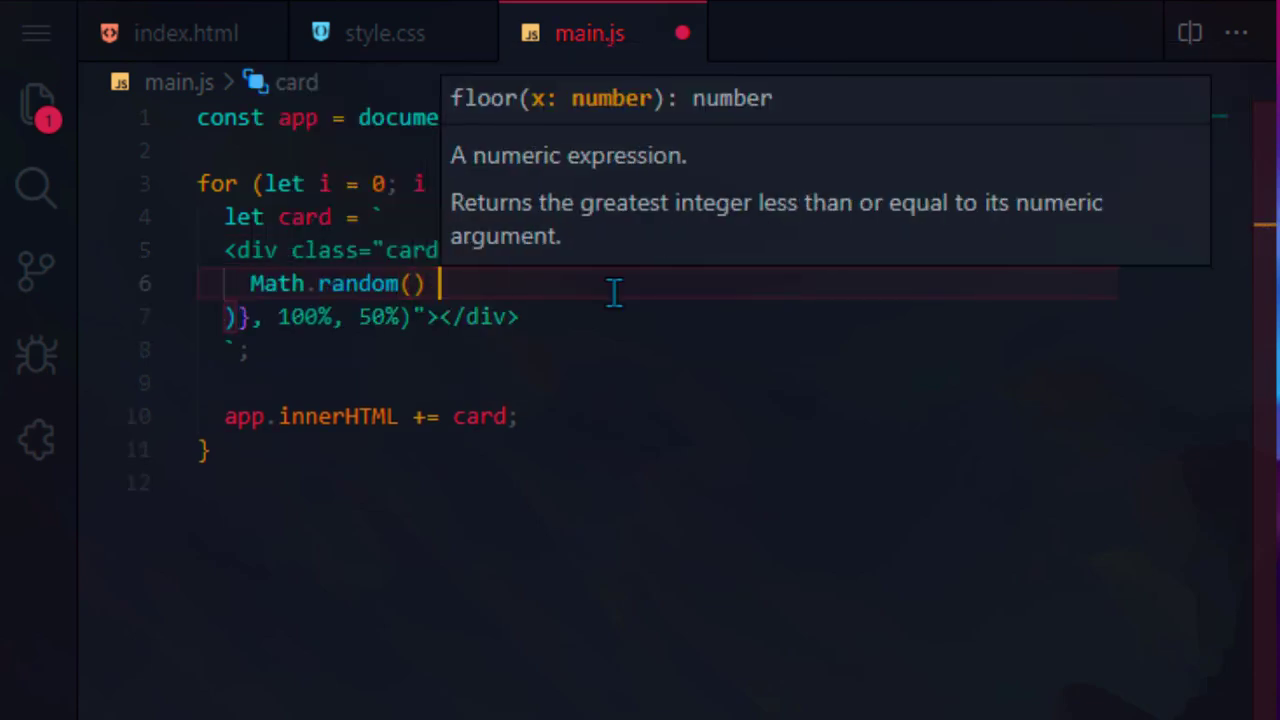
{"action": "type", "text": "* 360"}
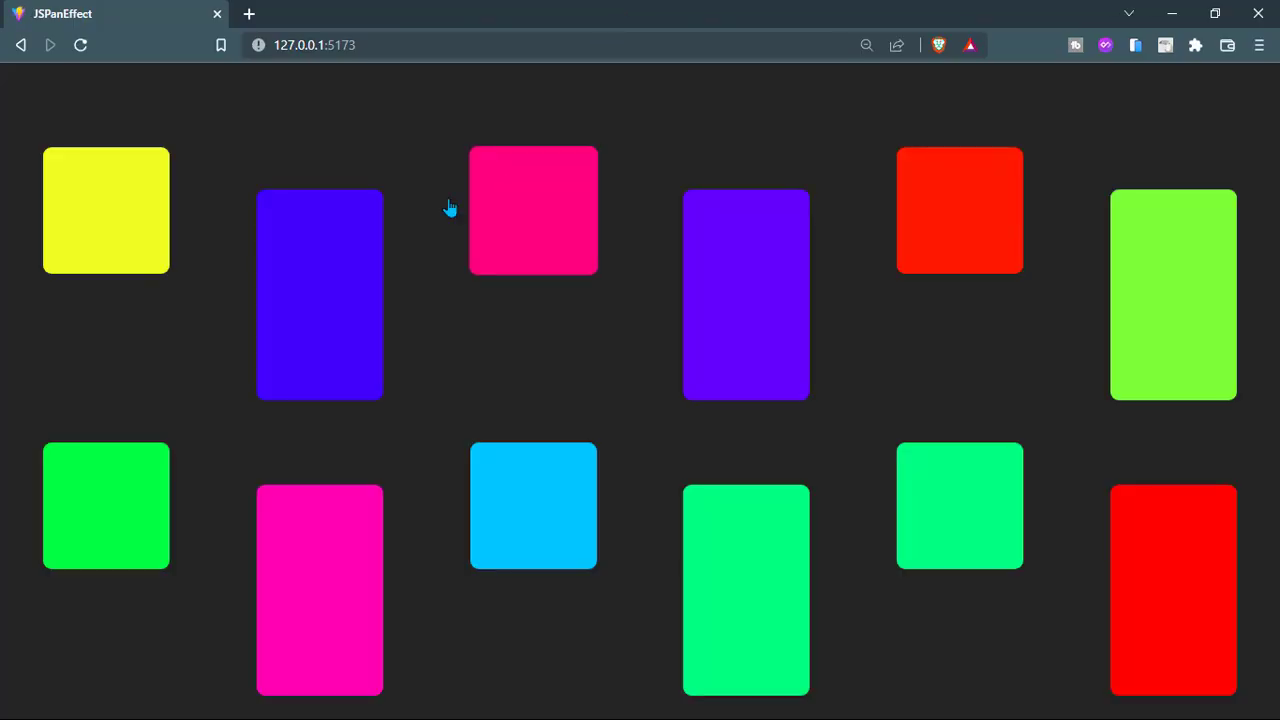
{"action": "mouse_move", "coordinate": [540, 366]}
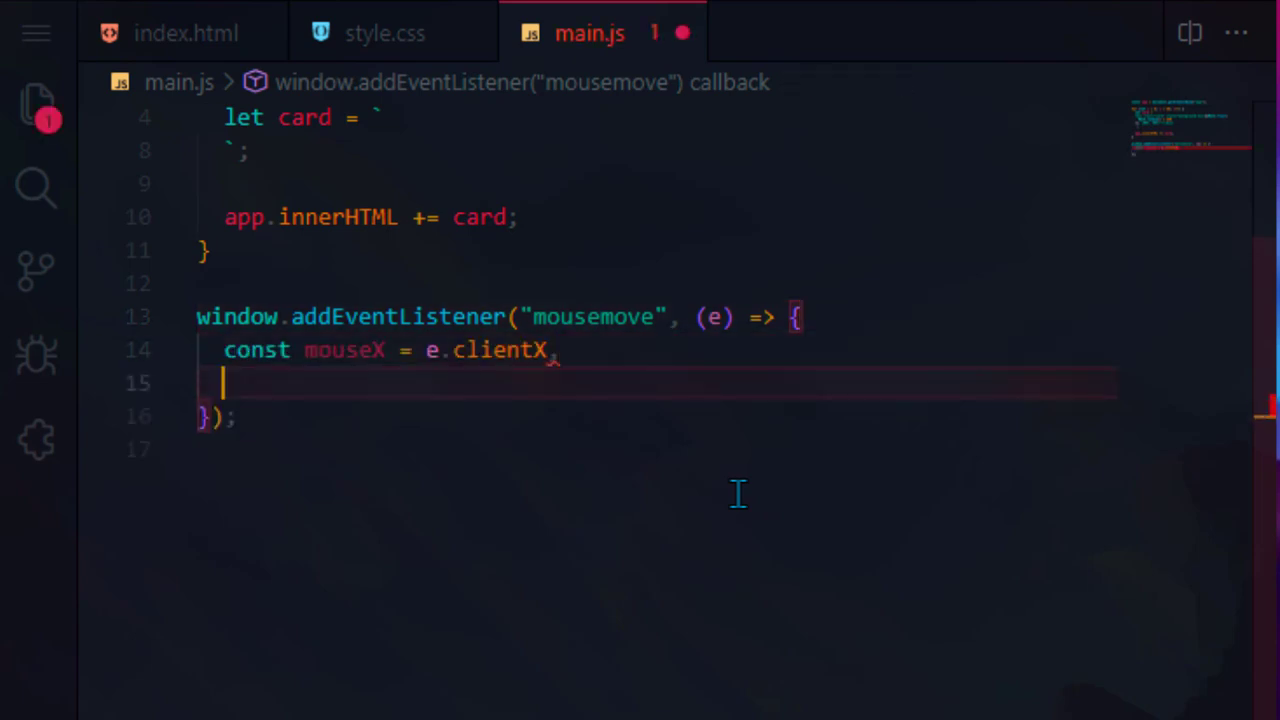
- Compute decX and decY as mouse position divided by window width and height
{"action": "type", "text": "mouseY = e.clientY;"}
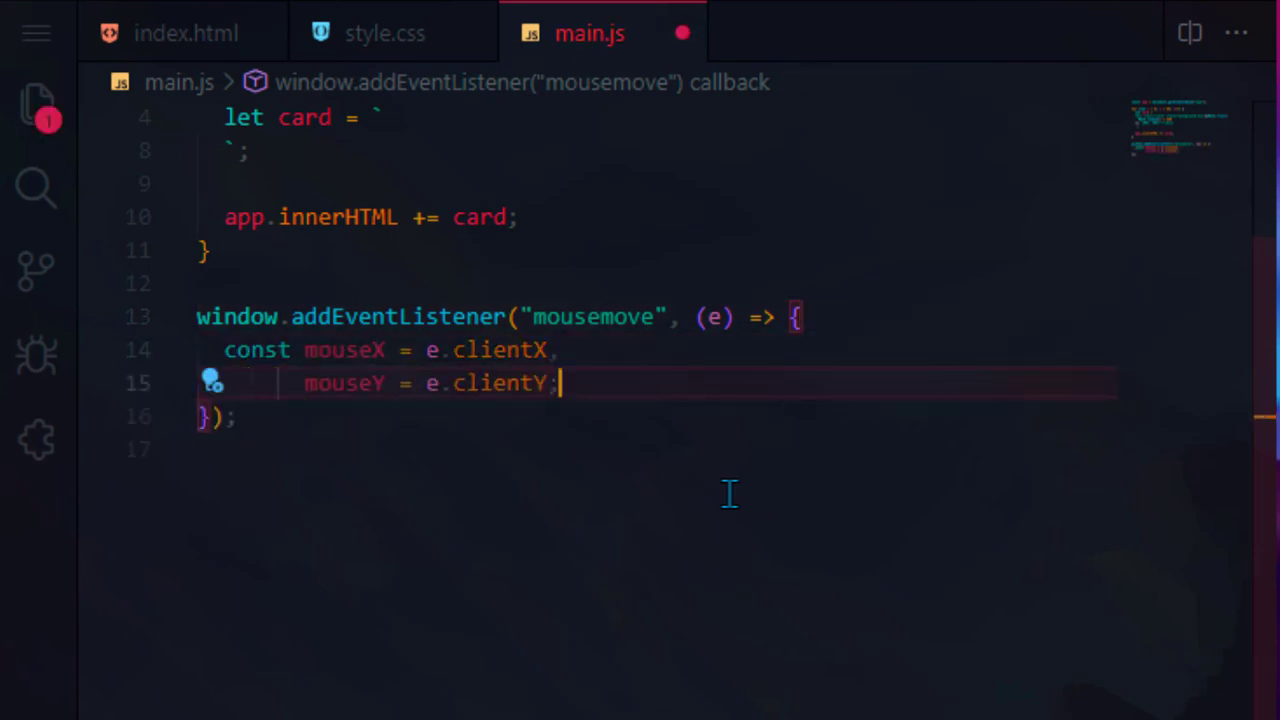
{"action": "key", "text": "Enter"}
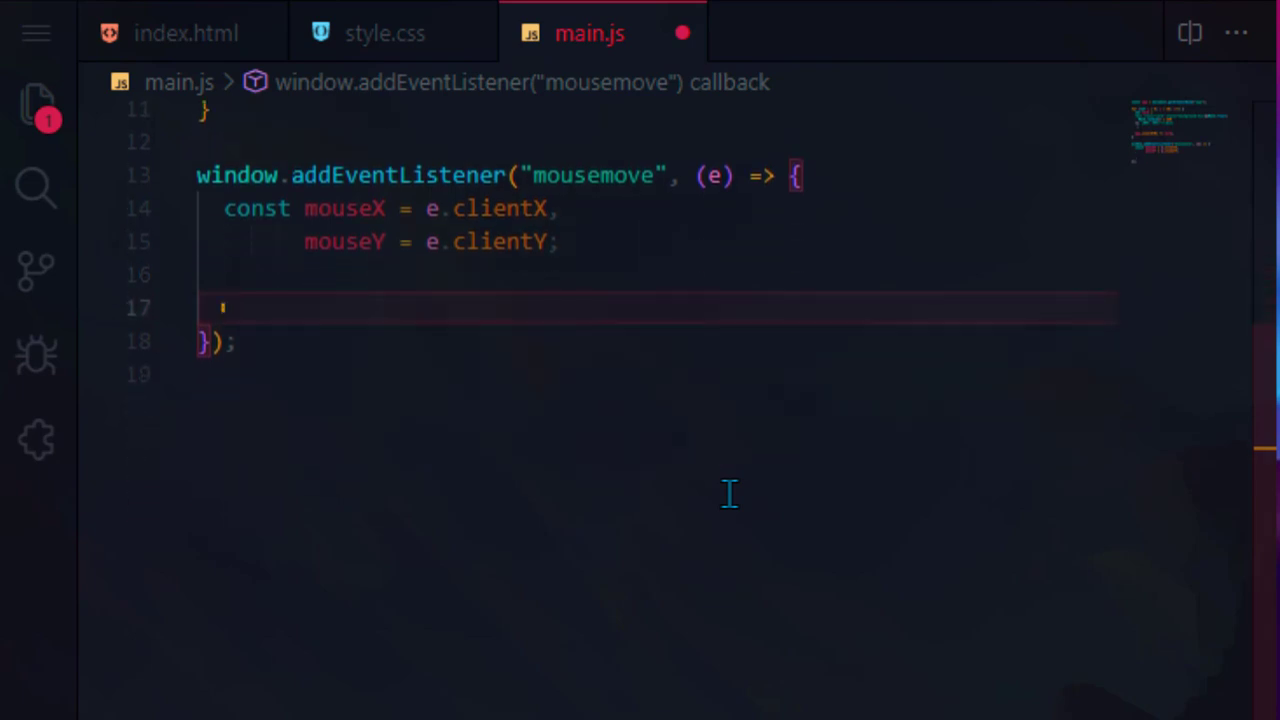
{"action": "type", "text": "const decX ="}
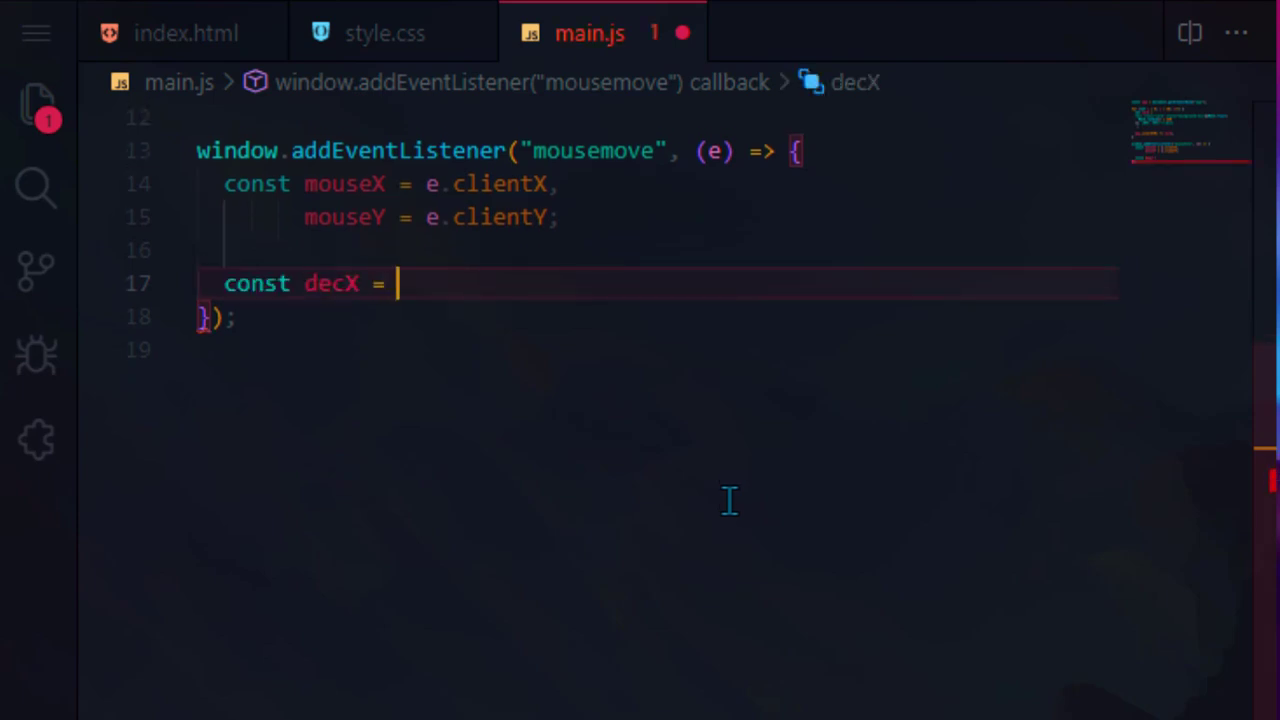
{"action": "type", "text": "mouseX /"}
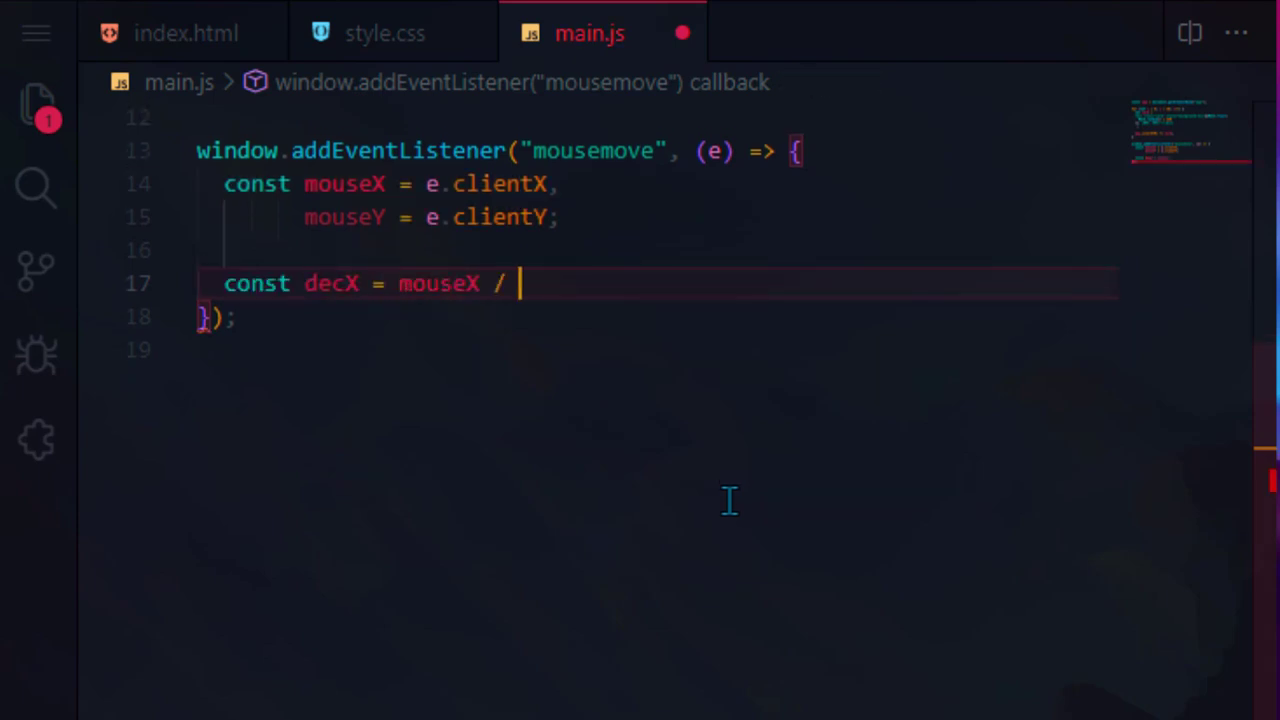
{"action": "type", "text": "window.innerWidth,"}
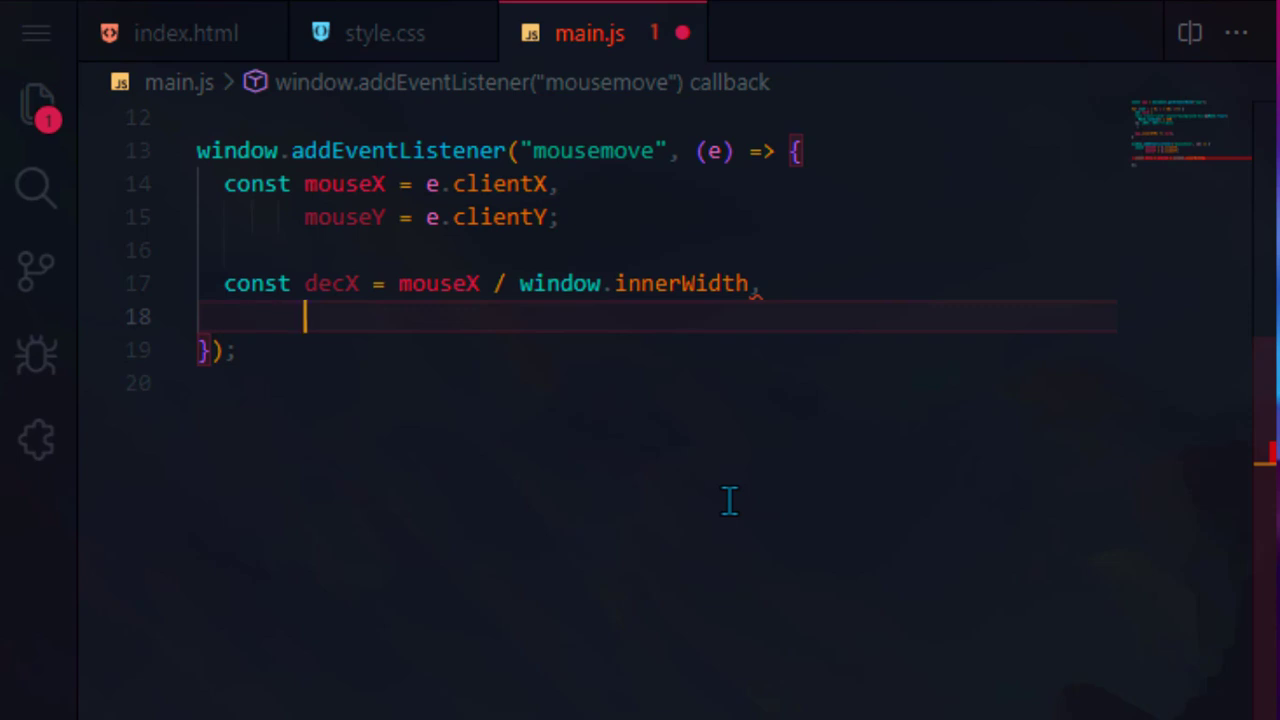
{"action": "type", "text": "decY = mouseY / window.innerHeight;"}
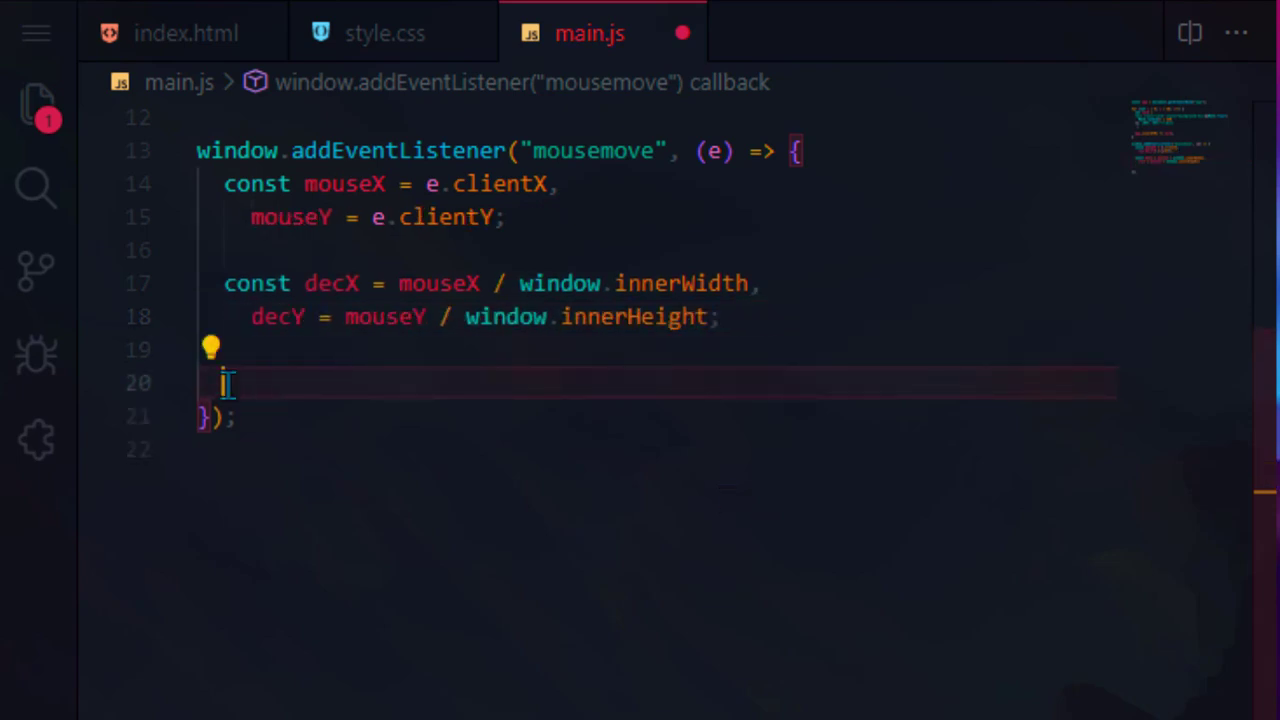
- Compute maxX/maxY as app size minus window size, and panX/panY from them
{"action": "type", "text": "const maxX = app.offsetWidth - window.innerWidth,"}
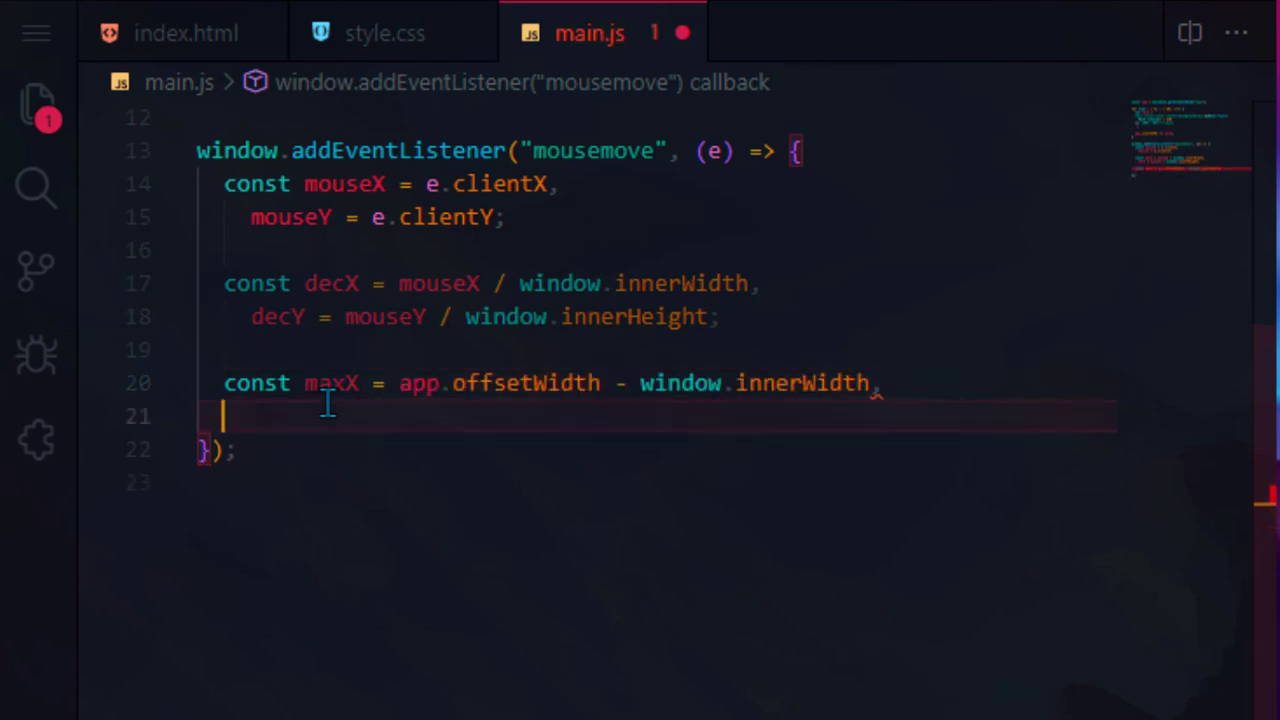
{"action": "type", "text": "maxY = app.offsetHeight - window.innerHeight;"}
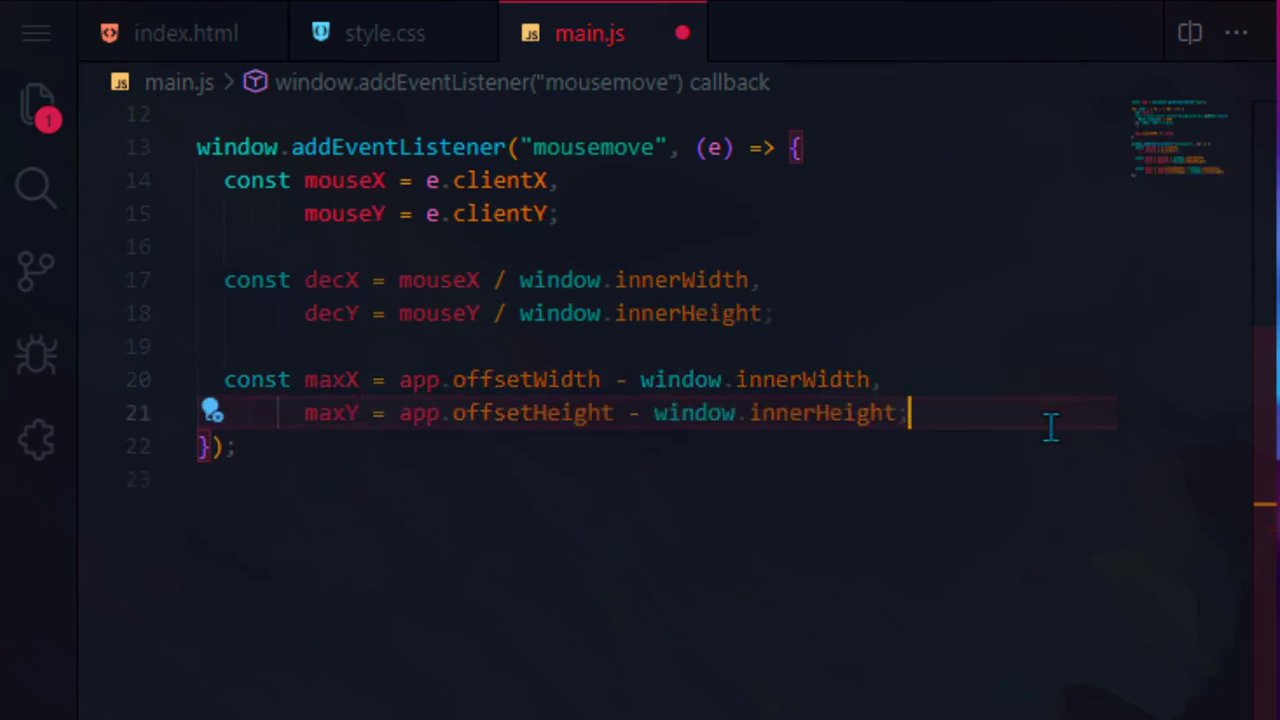
{"action": "key", "text": "Enter"}
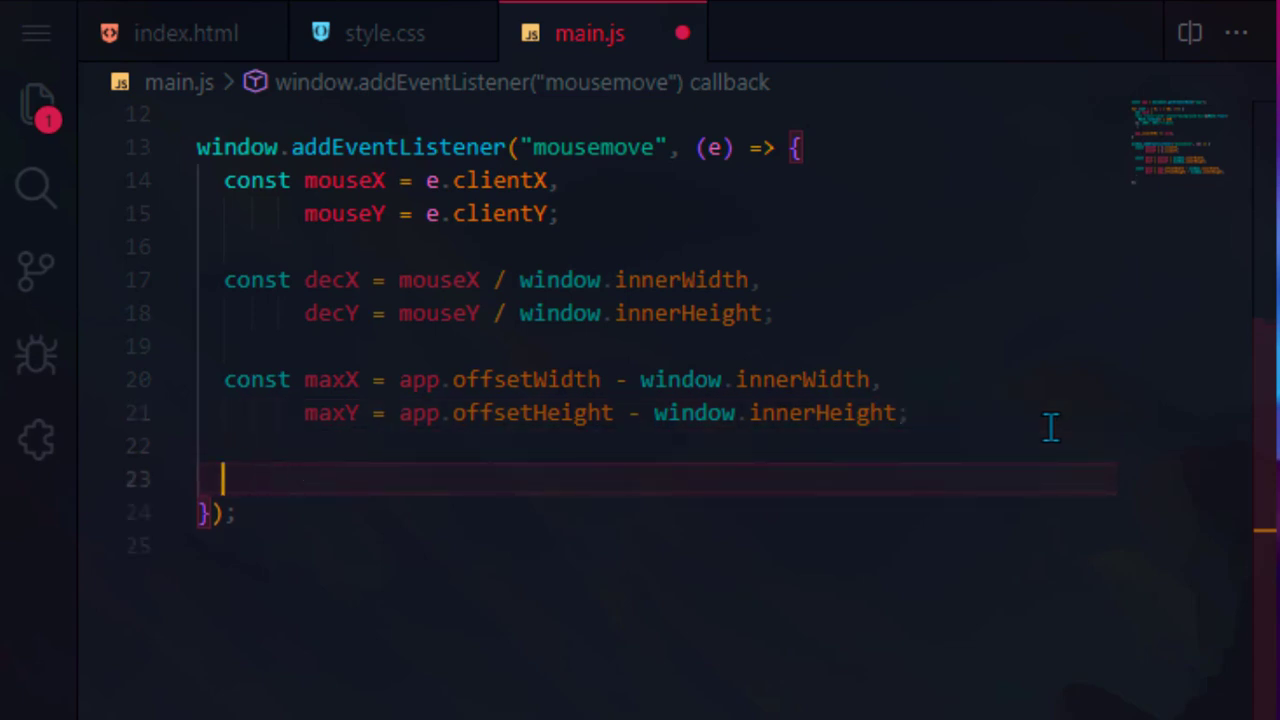
{"action": "type", "text": "const panX = maxX *"}
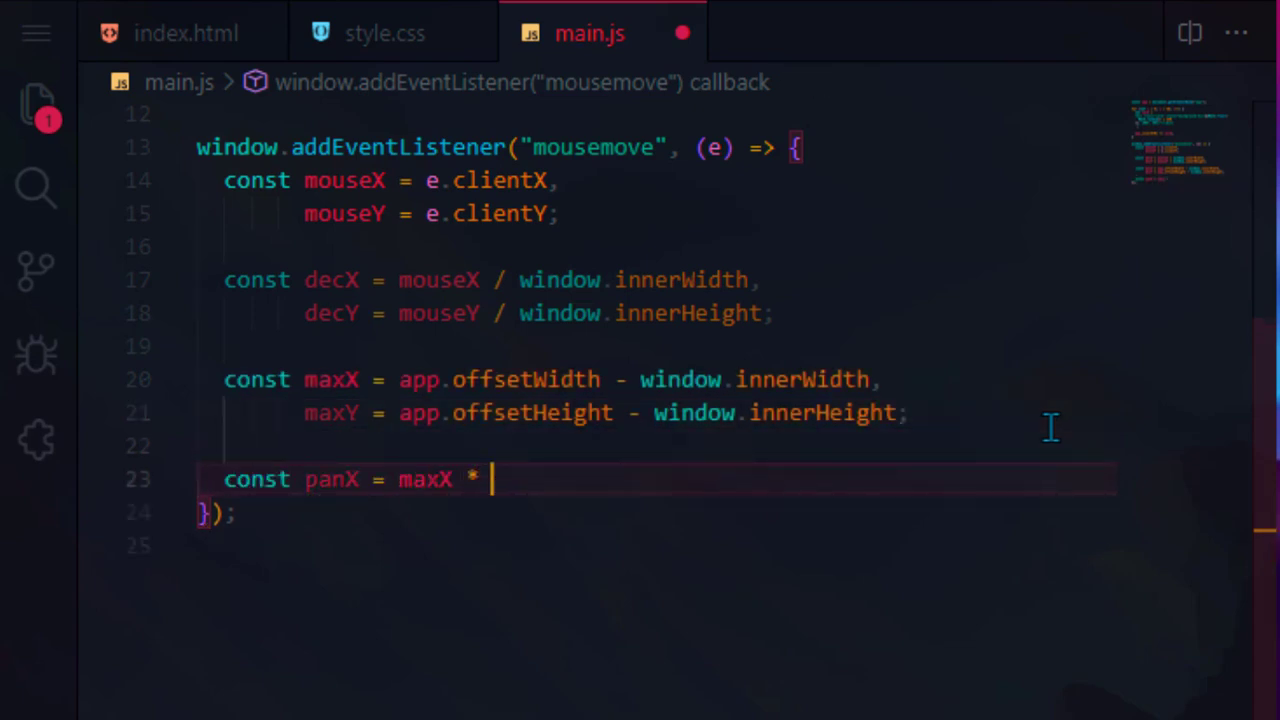
{"action": "type", "text": "decX;"}
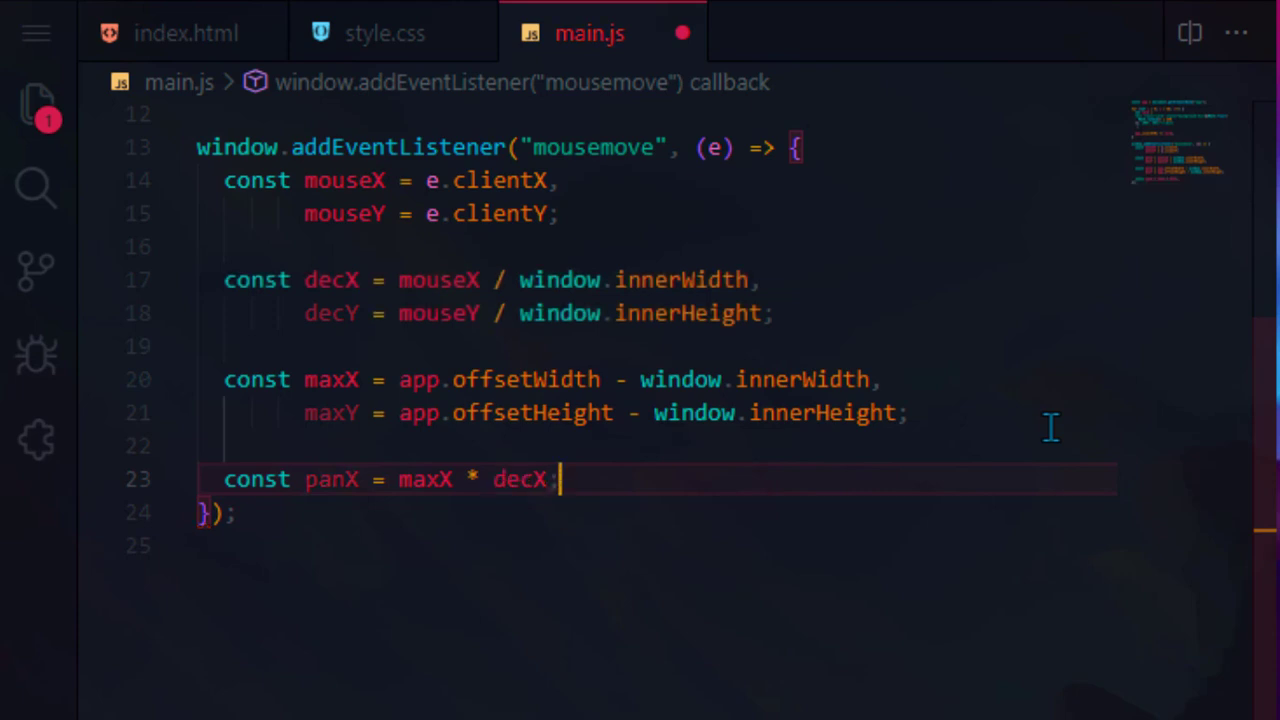
{"action": "key", "text": "Enter"}
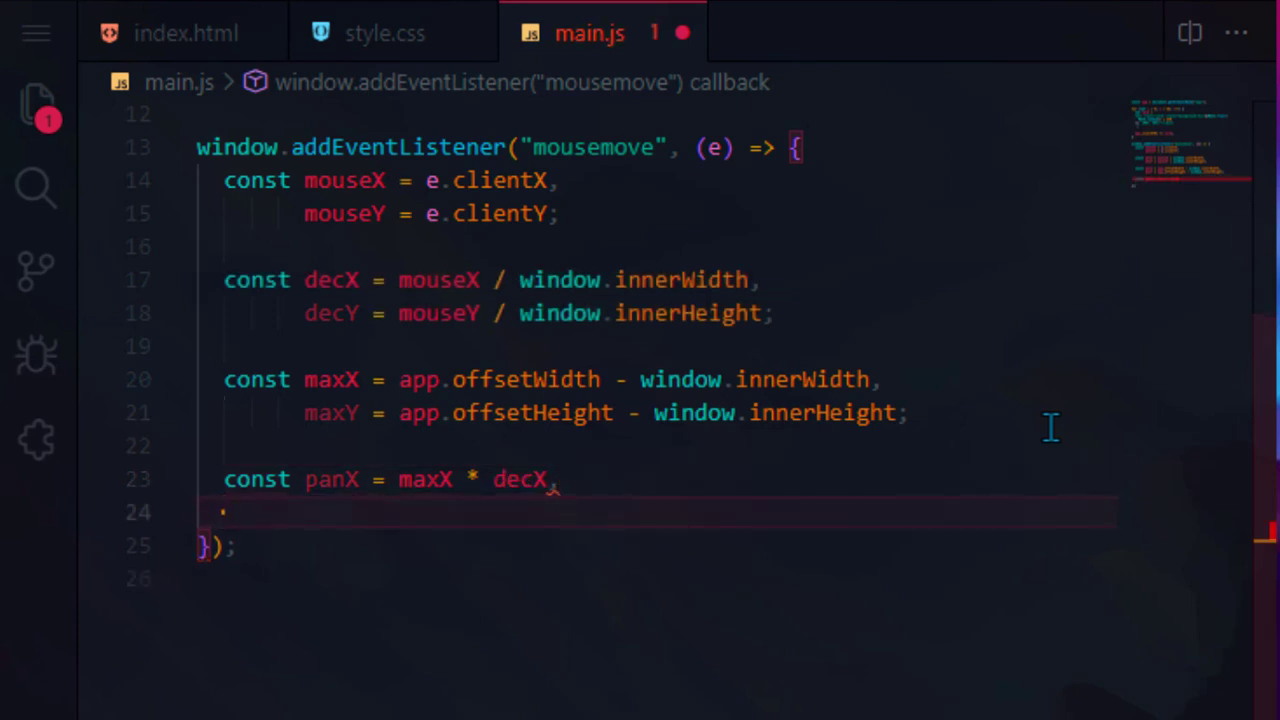
{"action": "type", "text": "panY = maxY * decY;"}
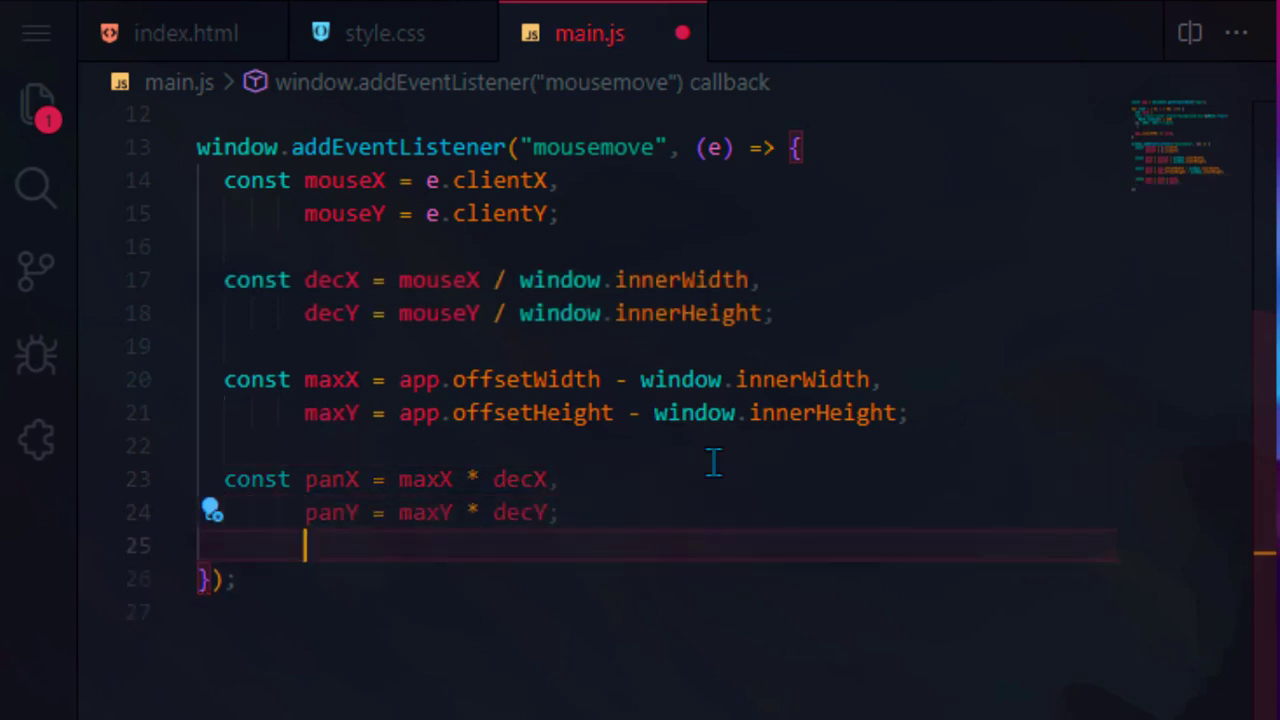
{"action": "type", "text": "app.animate("}
{"action": "type", "text": "translate: `"}
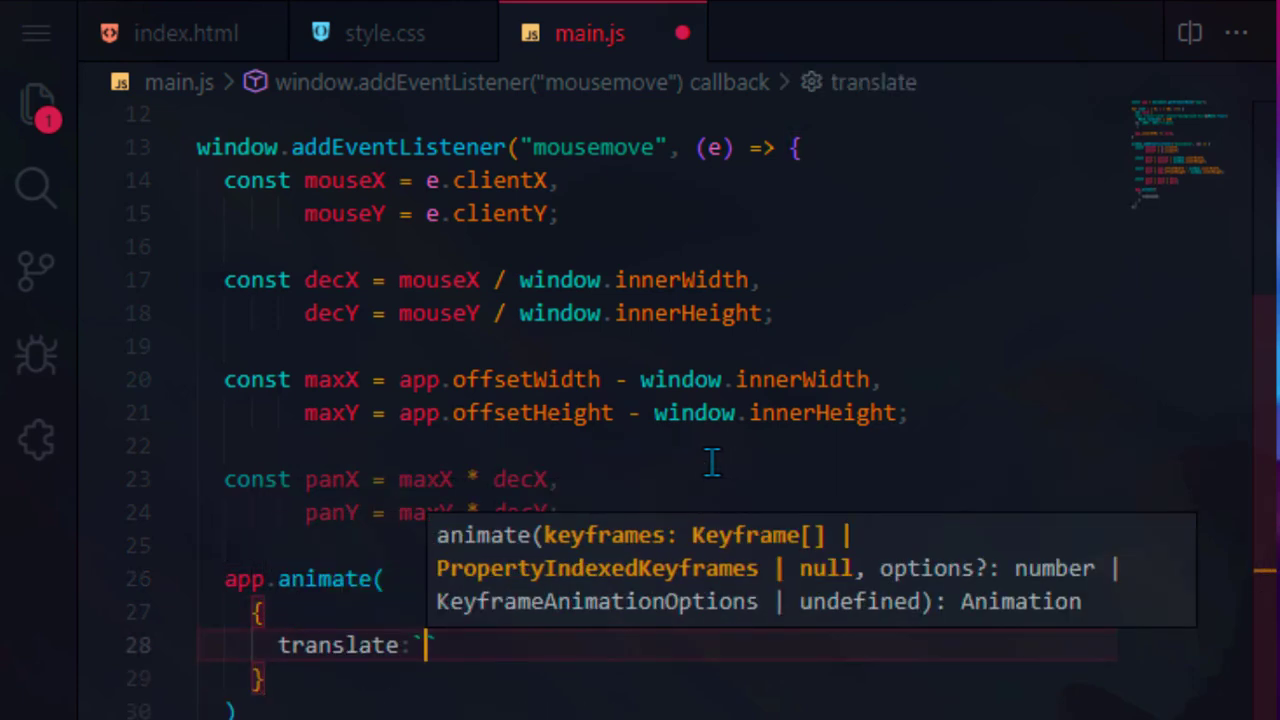
- Set the app.animate keyframe translate to `${panX}px ${panY}px`
{"action": "type", "text": "`${panX}"}
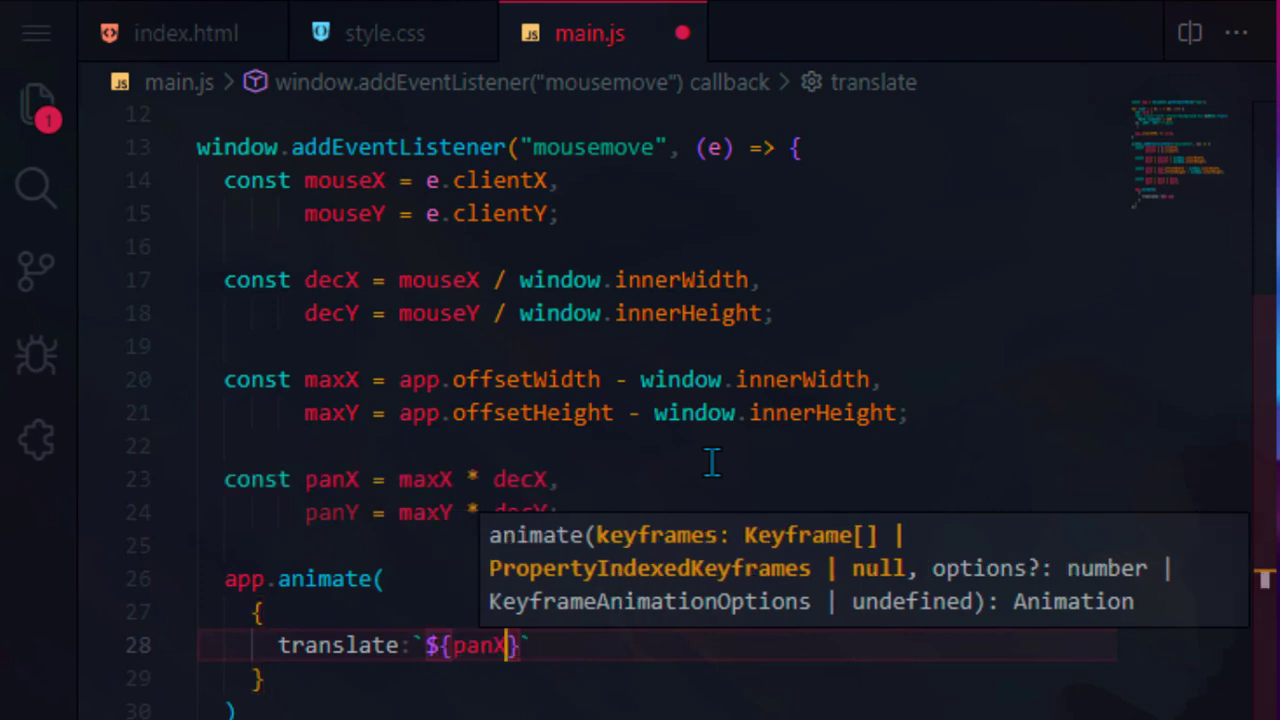
{"action": "type", "text": "px"}
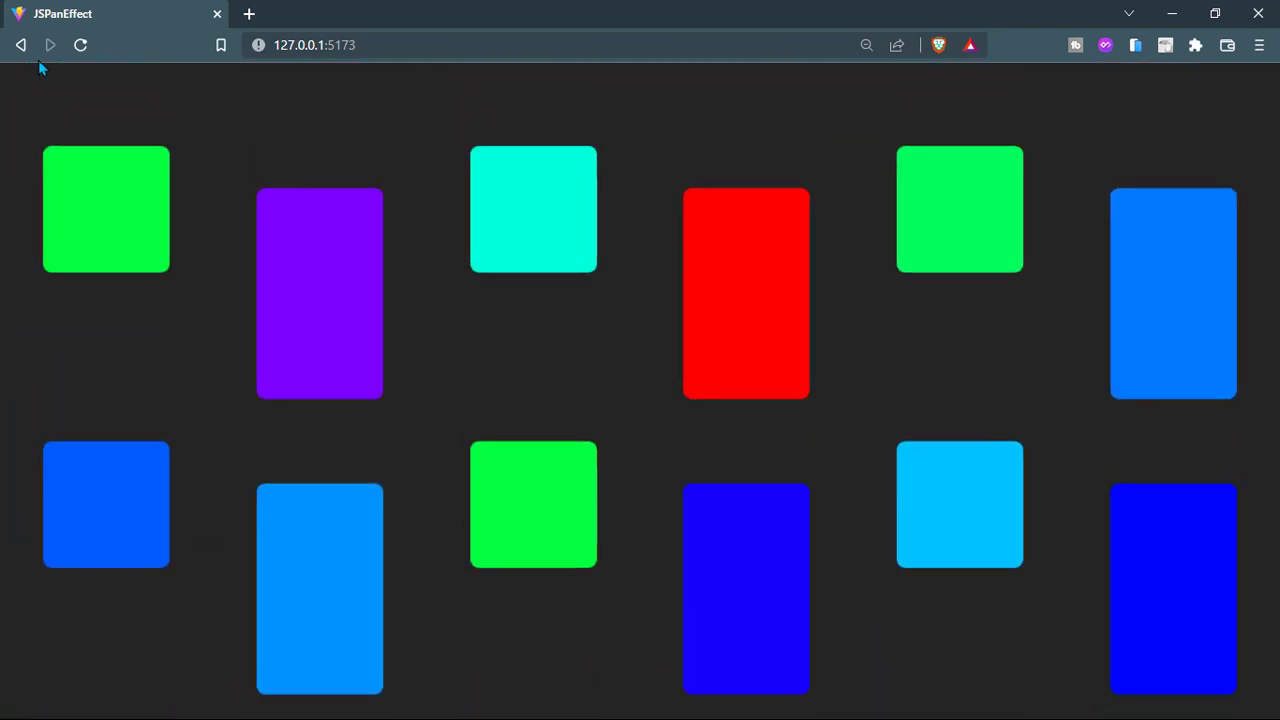
- Move the mouse over the Brave page to watch the card grid pan
{"action": "scroll", "scroll_direction": "down", "scroll_amount": 3}
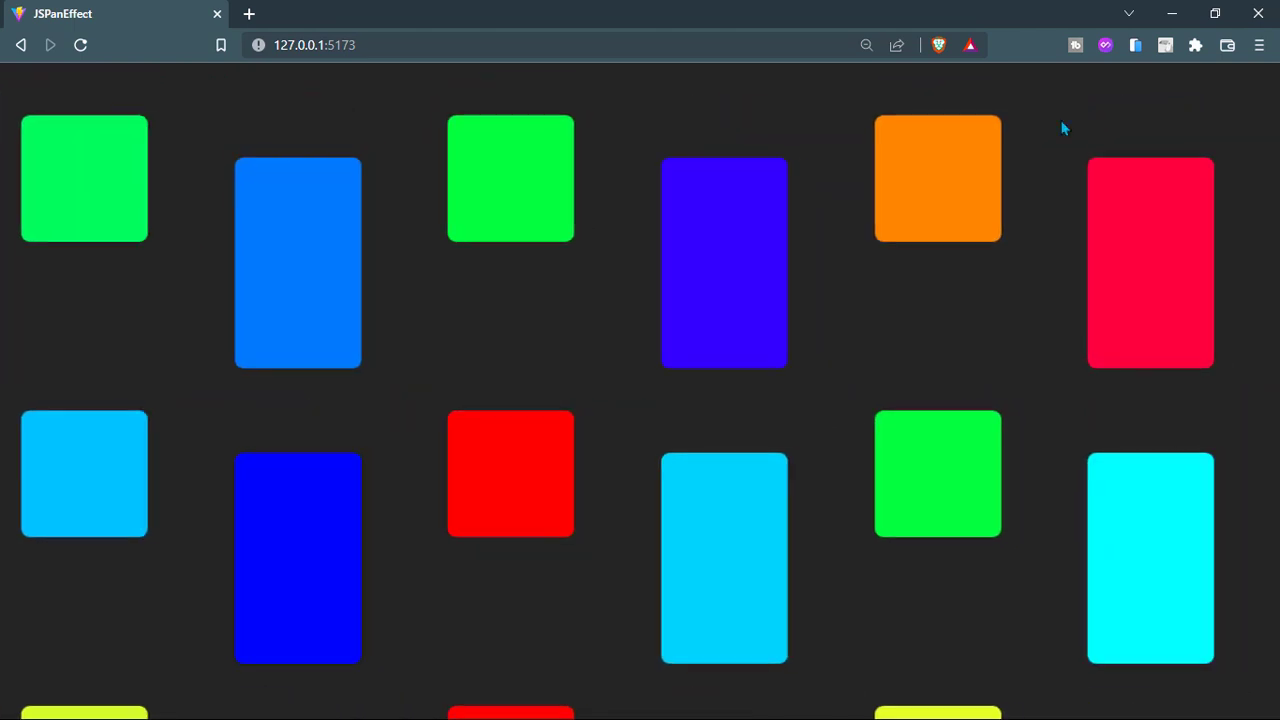
{"action": "scroll", "scroll_direction": "down", "scroll_amount": 3}
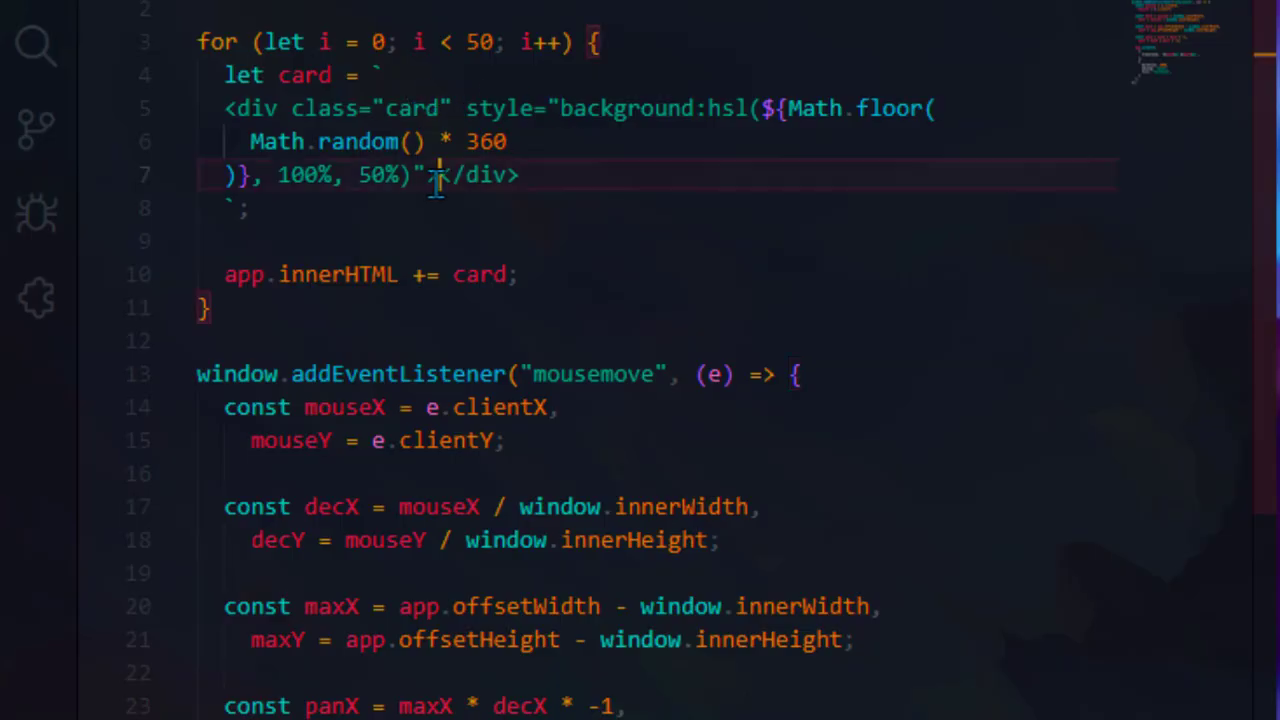
- Add an <img> with src source.unsplash.com/random/?sig=${i} inside the card template
{"action": "type", "text": "<img />"}
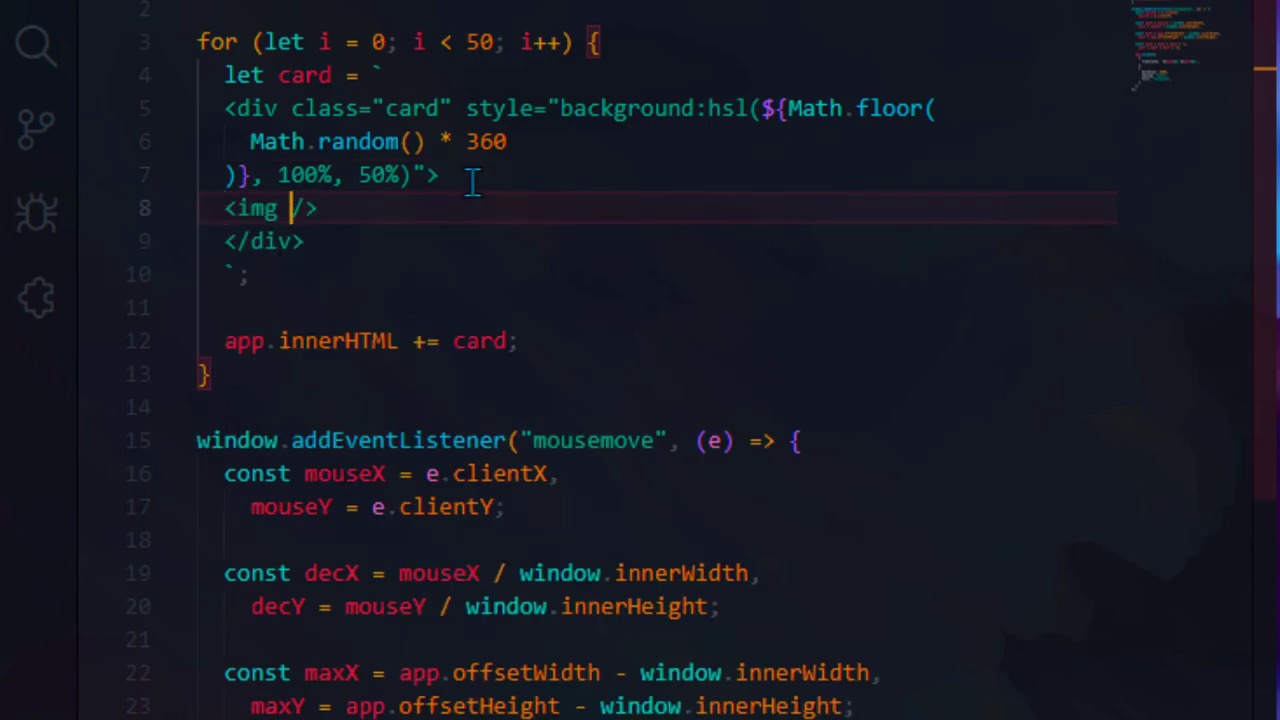
{"action": "type", "text": "alt=\"\""}
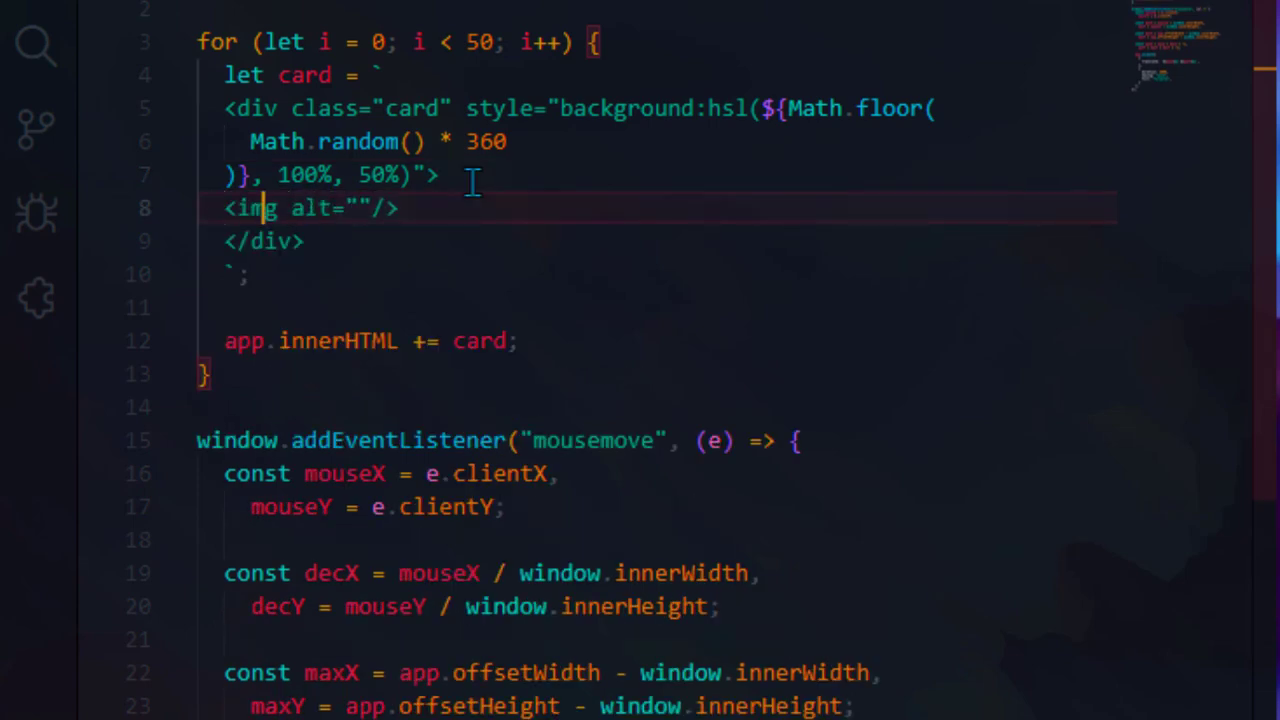
{"action": "type", "text": "src=\"http://source.unsplash.com/random/?sig"}
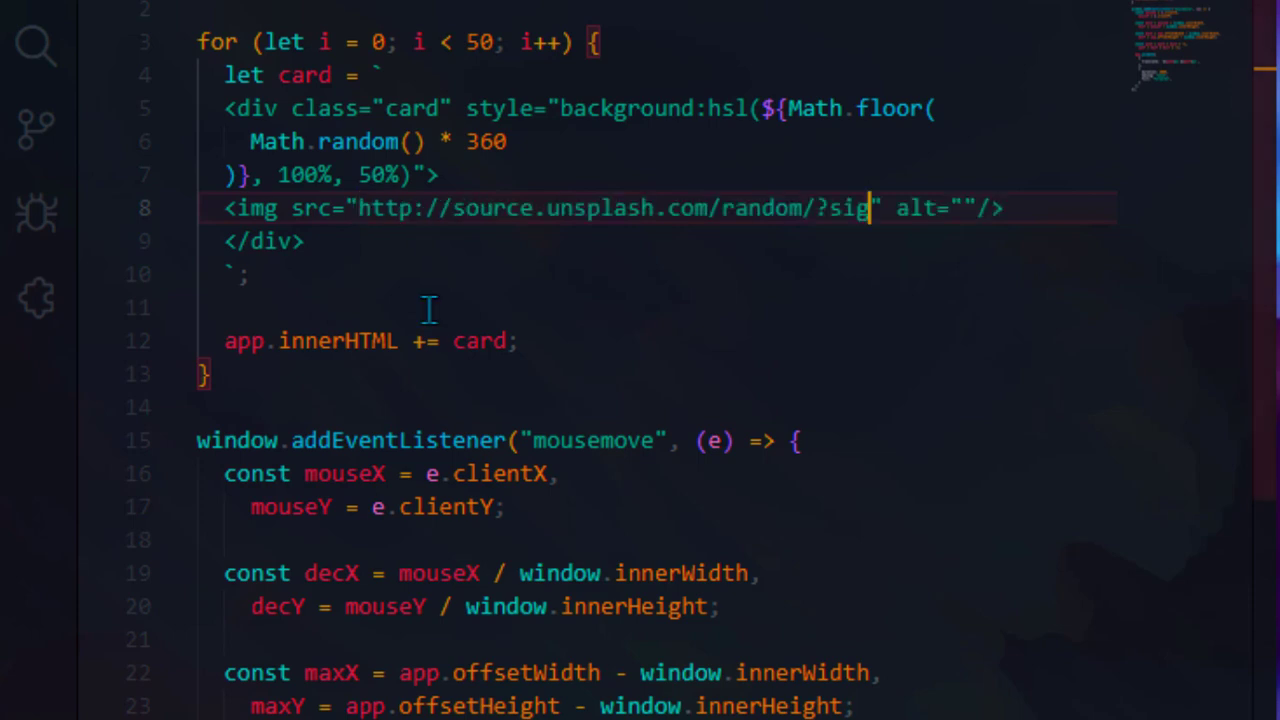
{"action": "type", "text": "=${"}
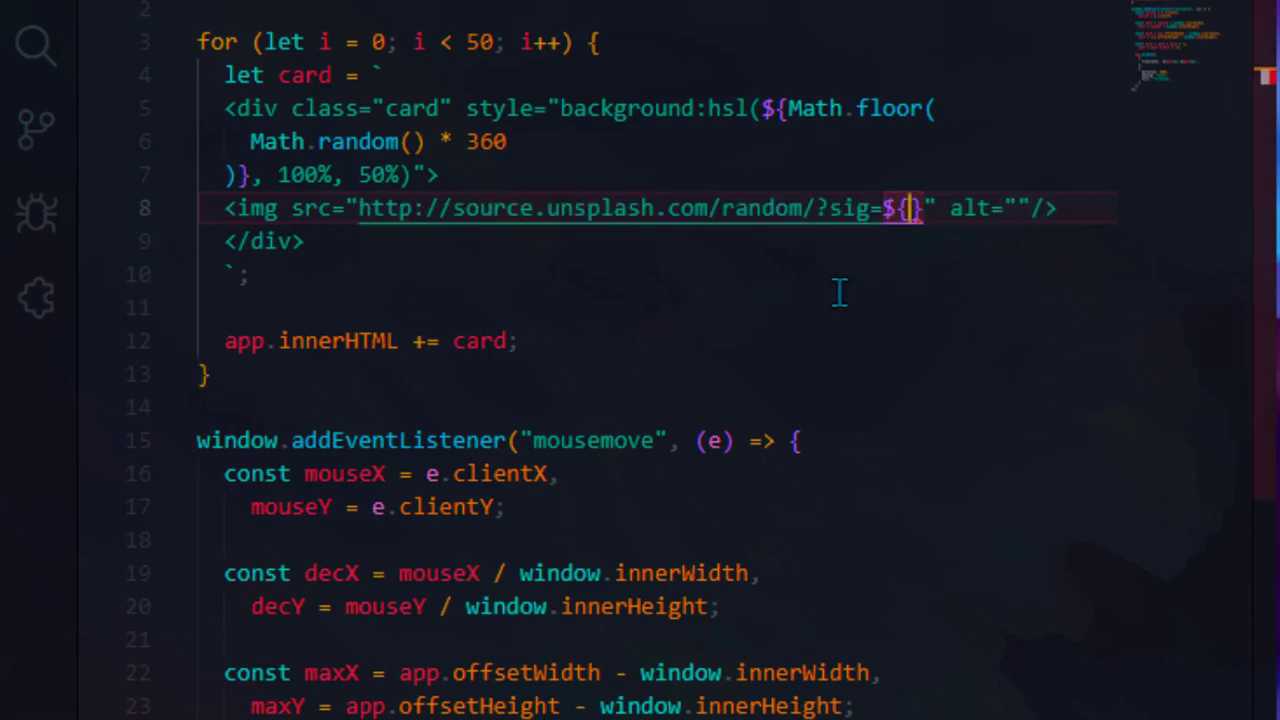
{"action": "type", "text": "i"}
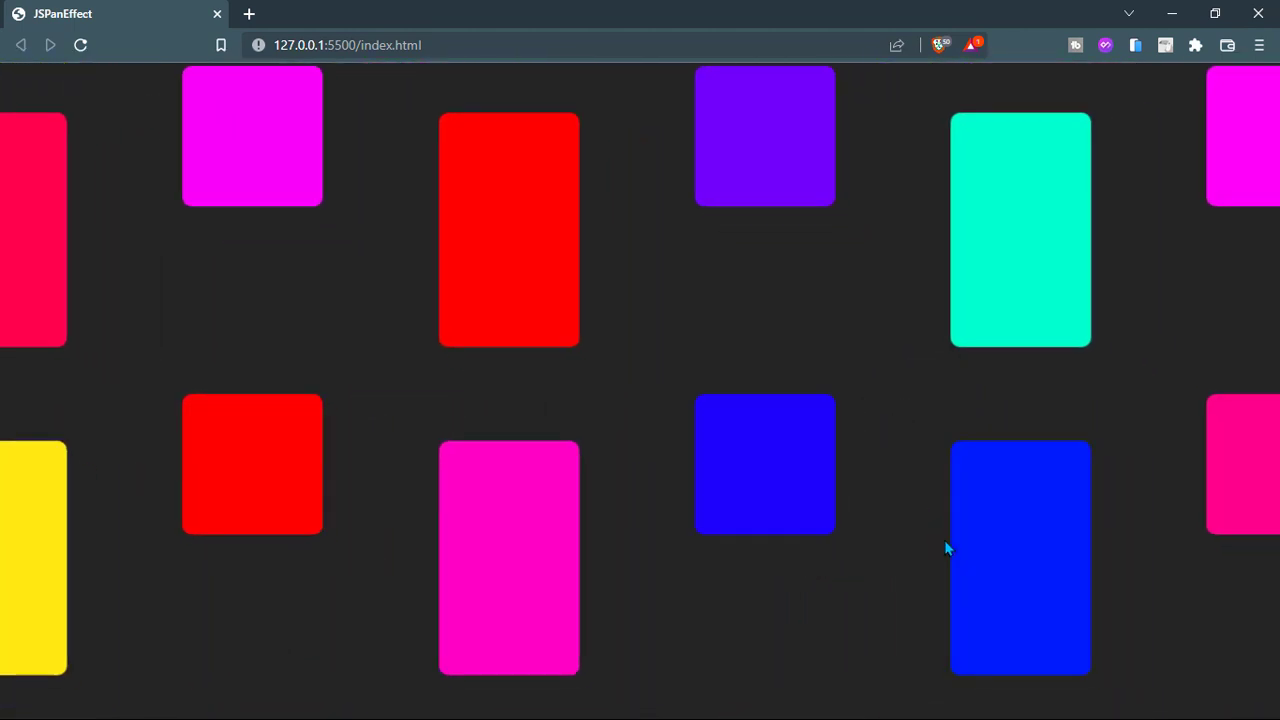
{"action": "scroll", "scroll_direction": "down", "scroll_amount": 3}
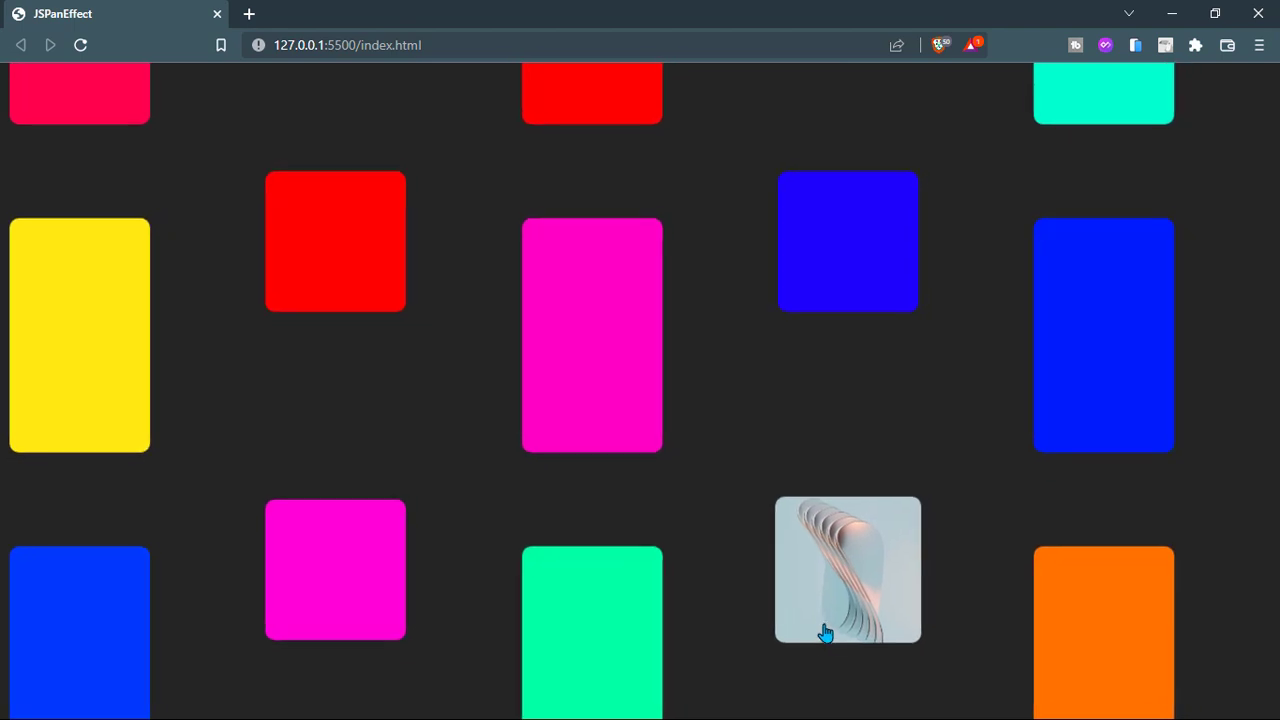